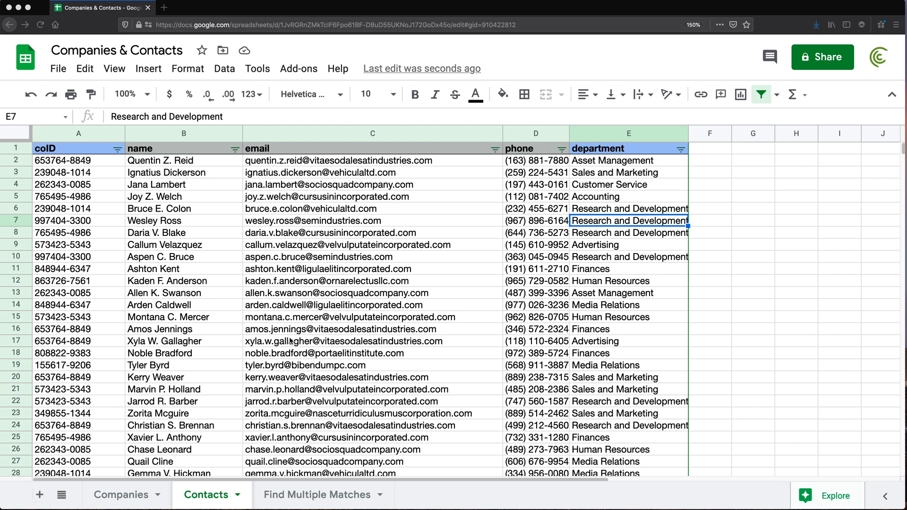
mouse_move(234, 295)
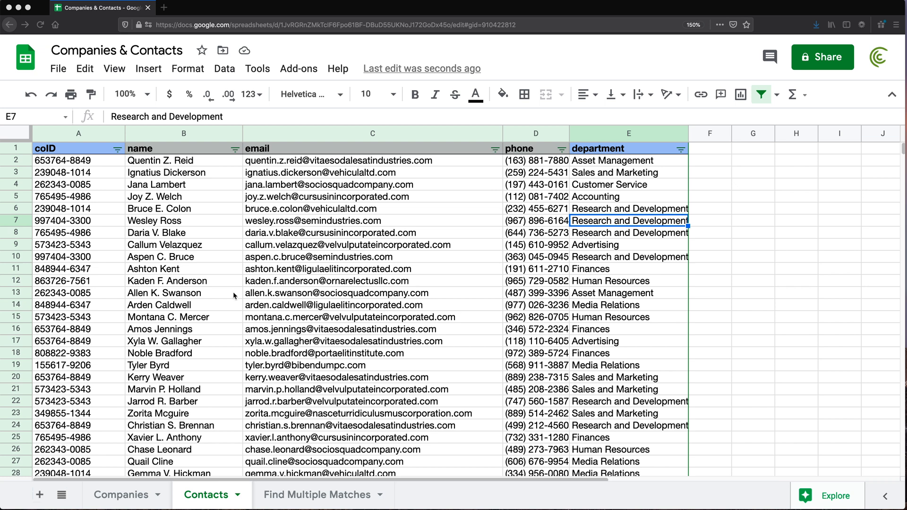
mouse_move(616, 508)
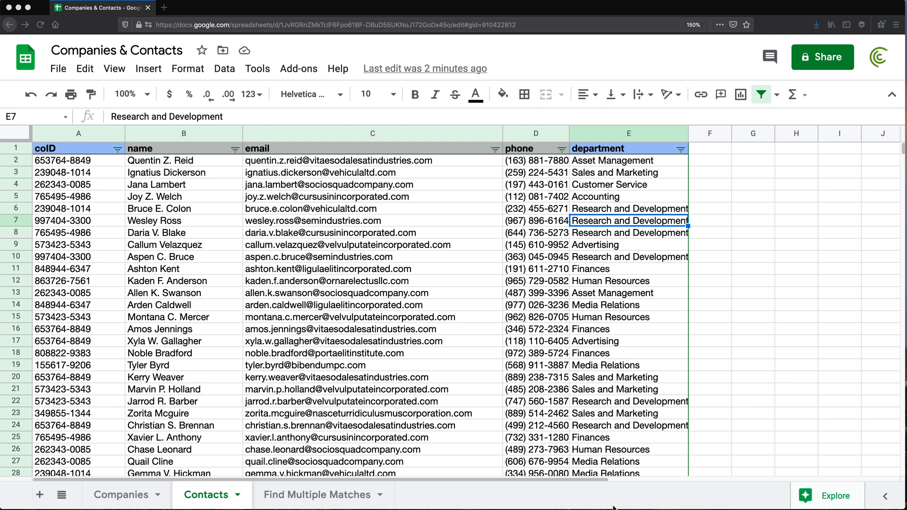
mouse_move(114, 171)
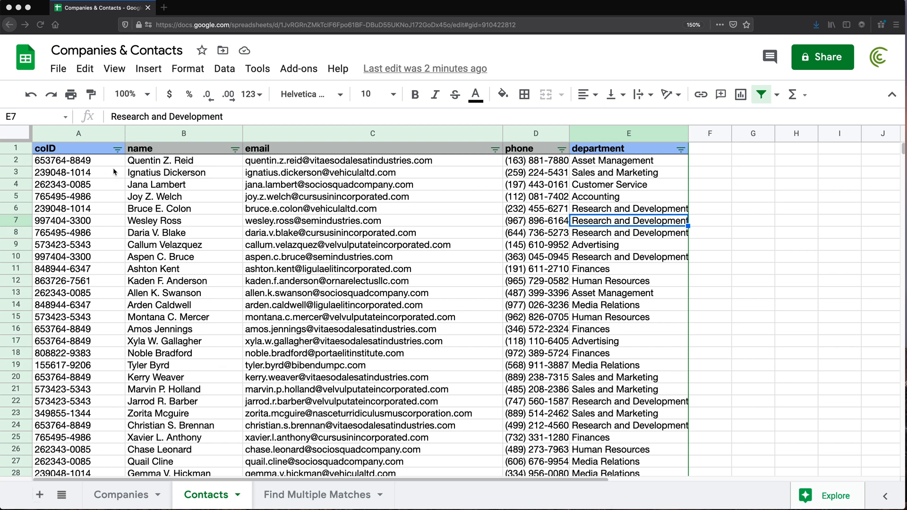
mouse_move(99, 179)
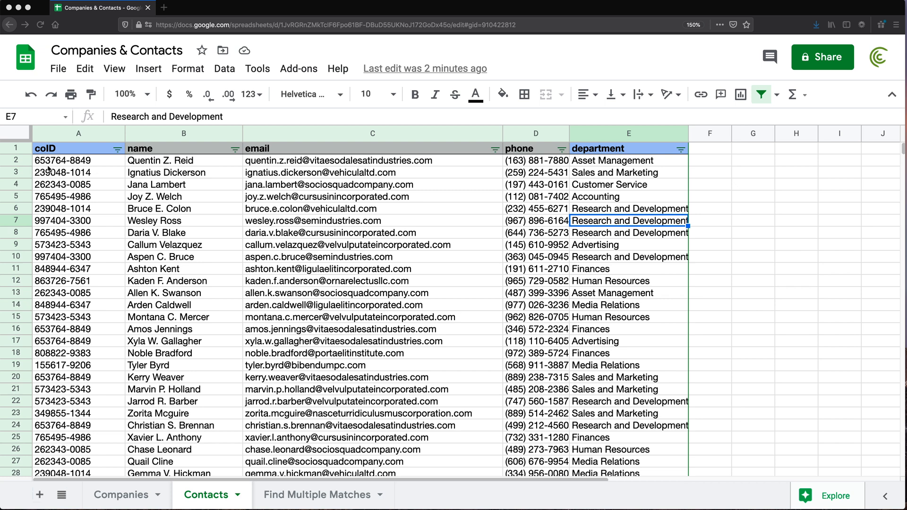
Step: Search the Contacts sheet for the first contact's company id and dismiss the find bar
left_click(79, 161)
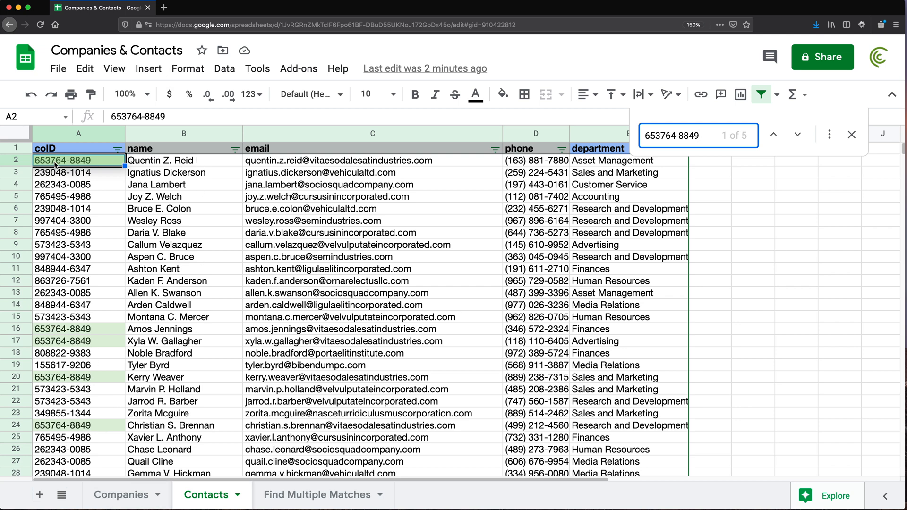
left_click(689, 135)
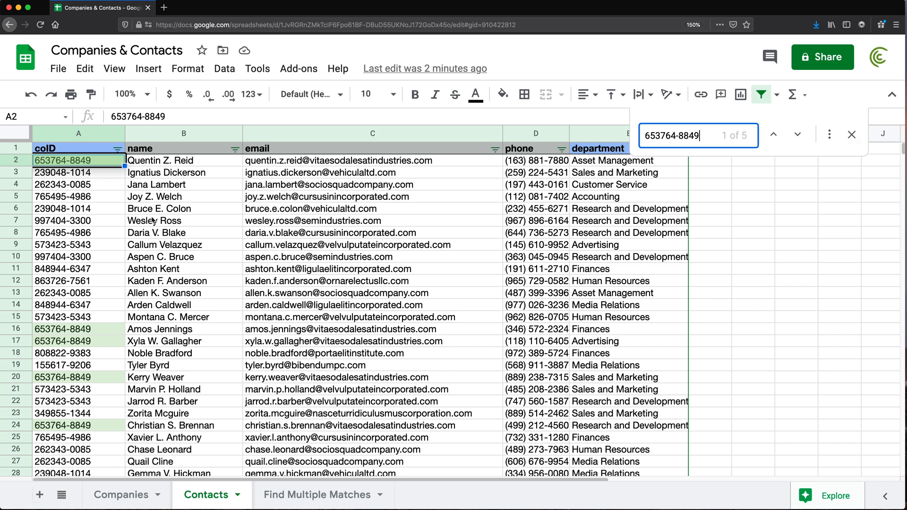
mouse_move(101, 395)
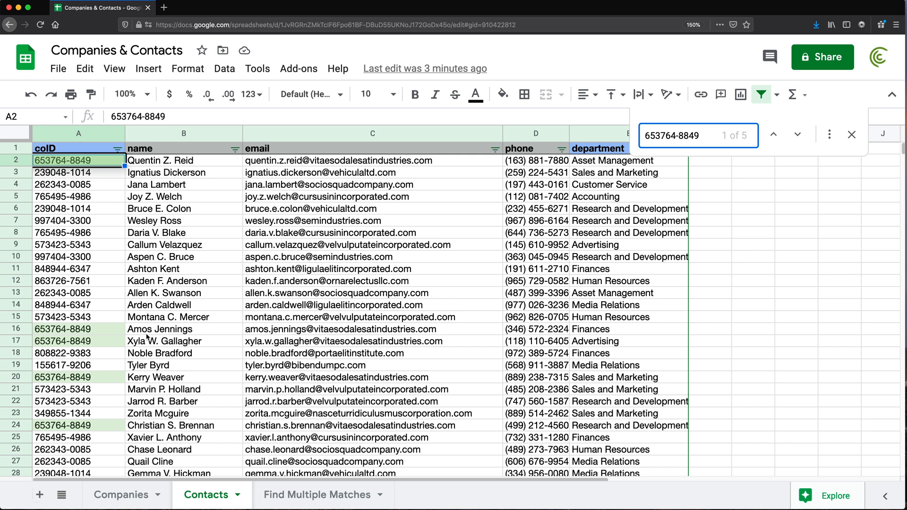
left_click(698, 135)
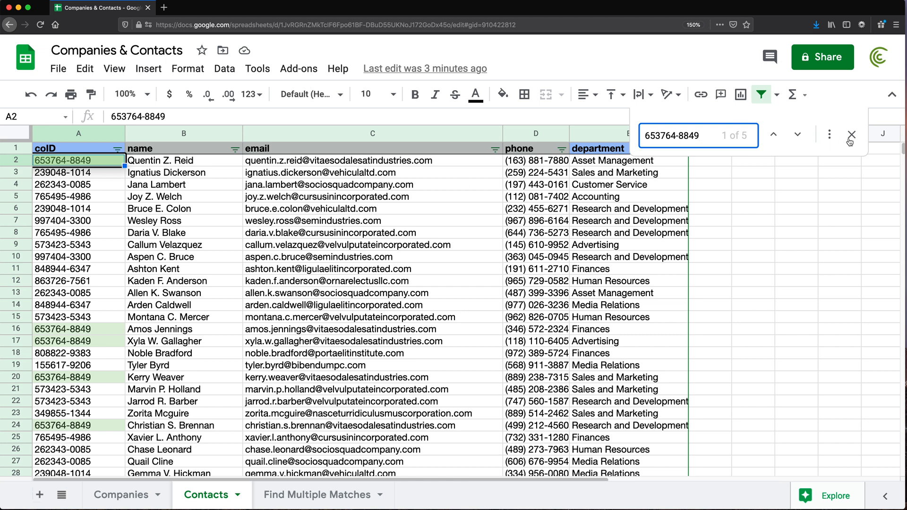
left_click(851, 135)
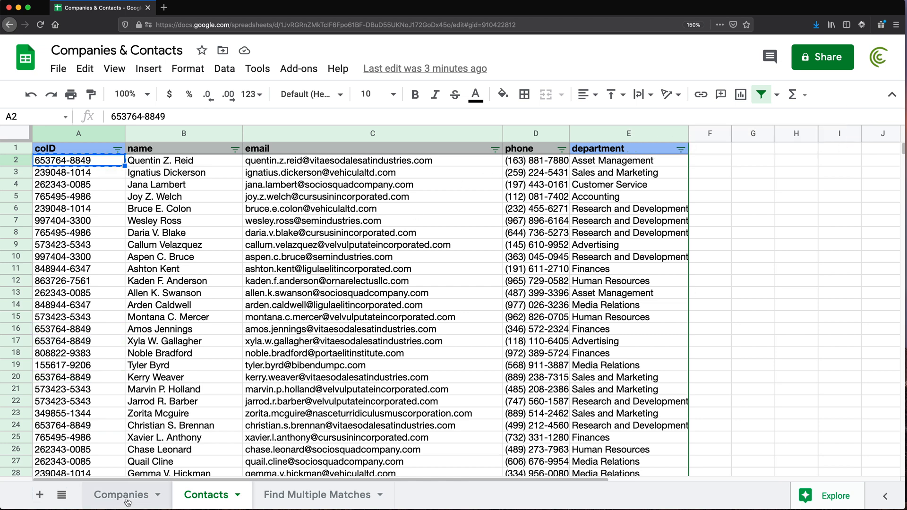
left_click(121, 494)
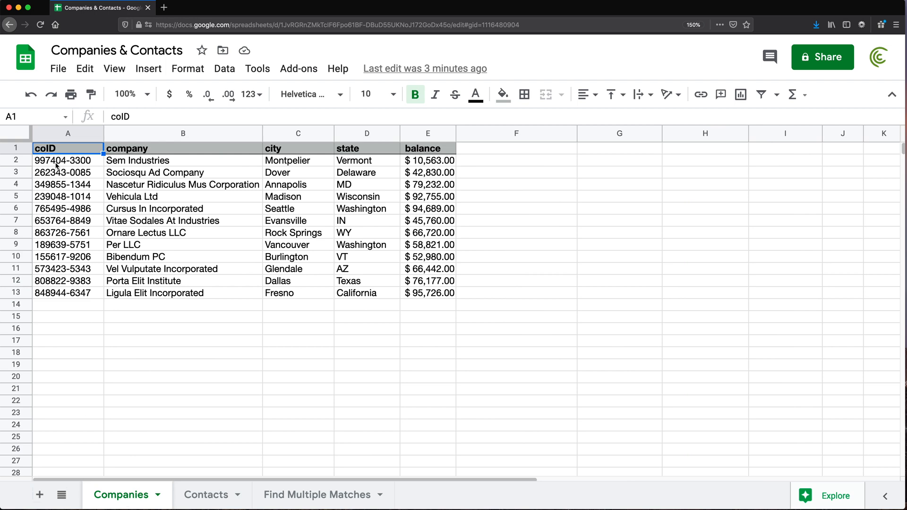
left_click(68, 160)
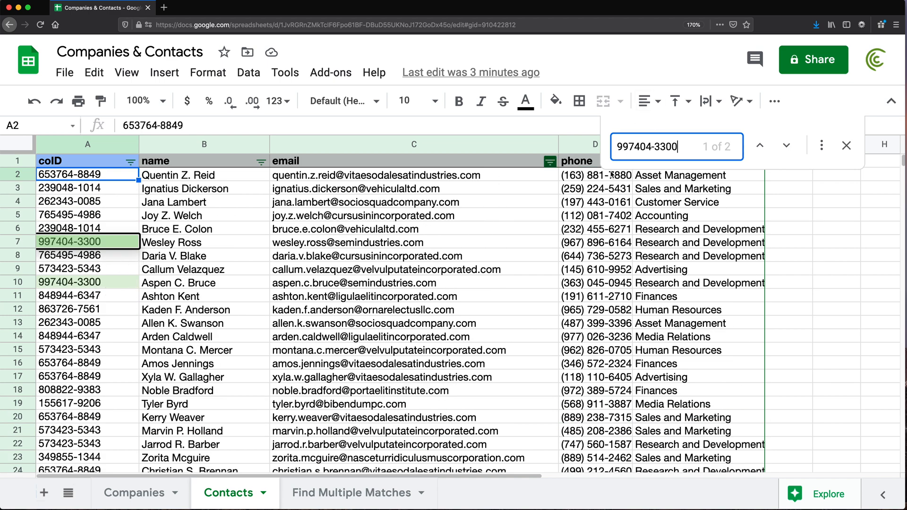
left_click(846, 146)
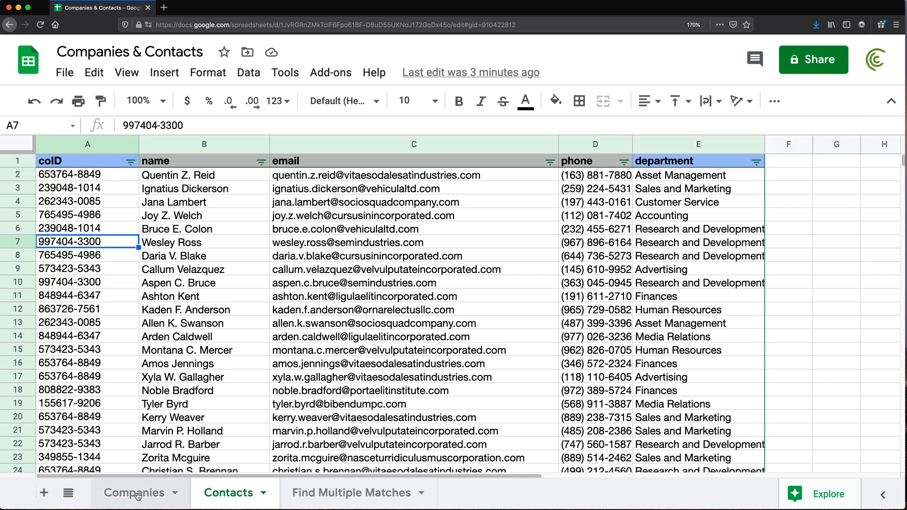
left_click(135, 493)
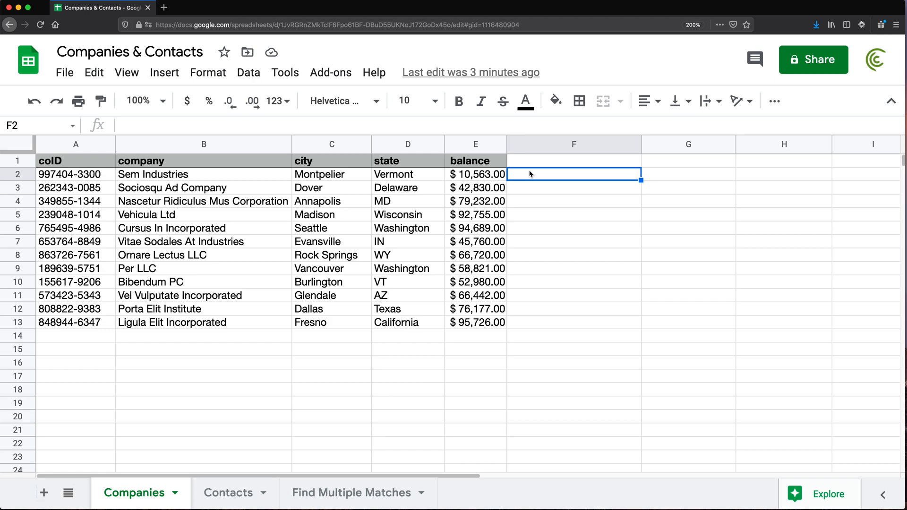
Step: Begin =FILTER( in F2 with the Contacts name column as the absolute range $B:$B
type("=")
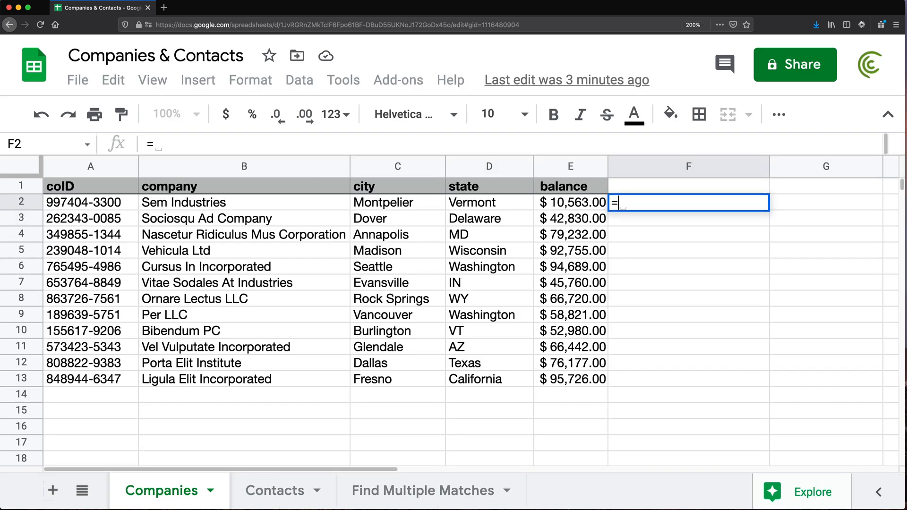
type("FIL")
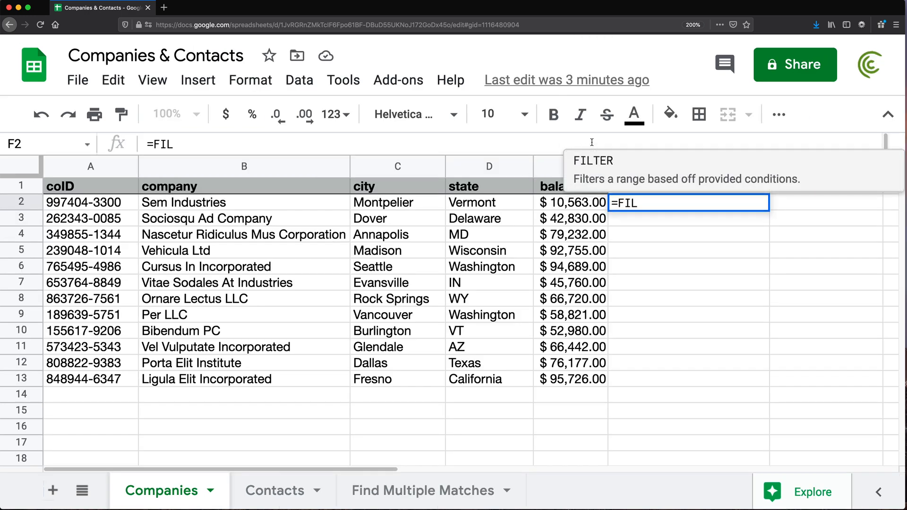
type("TER(")
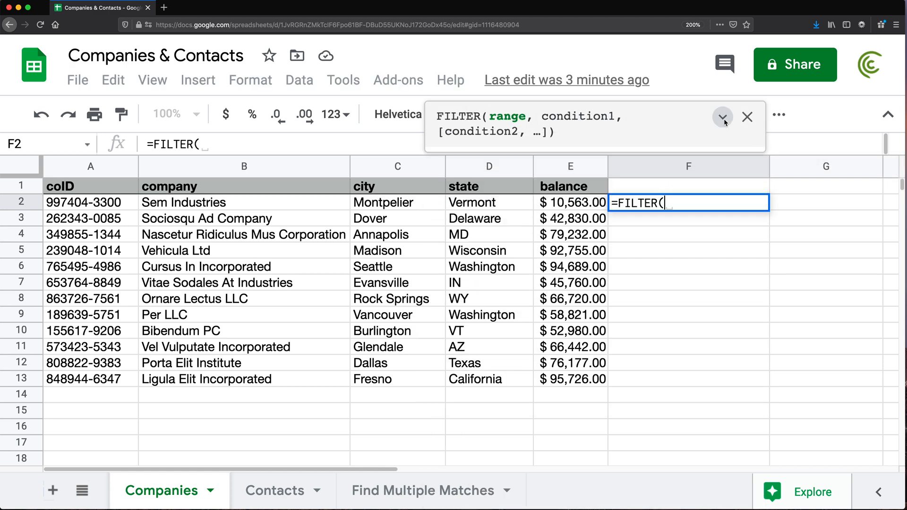
left_click(722, 117)
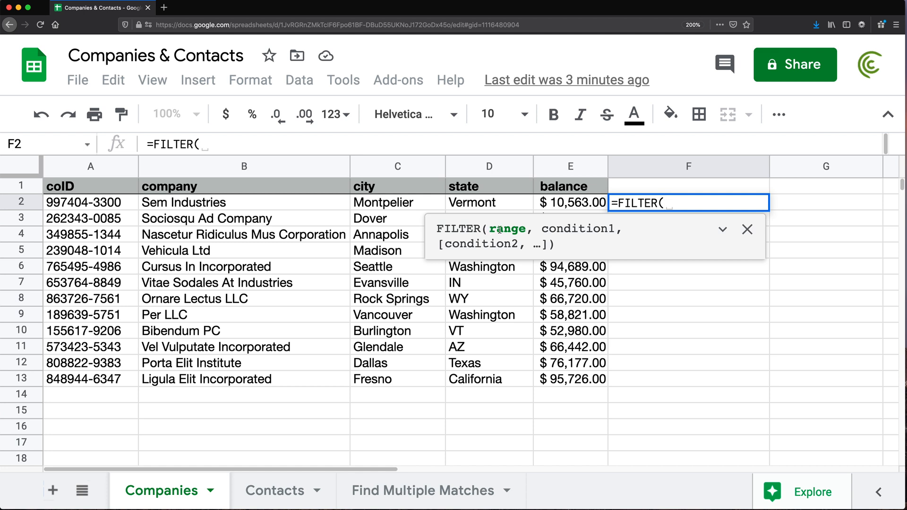
left_click(275, 491)
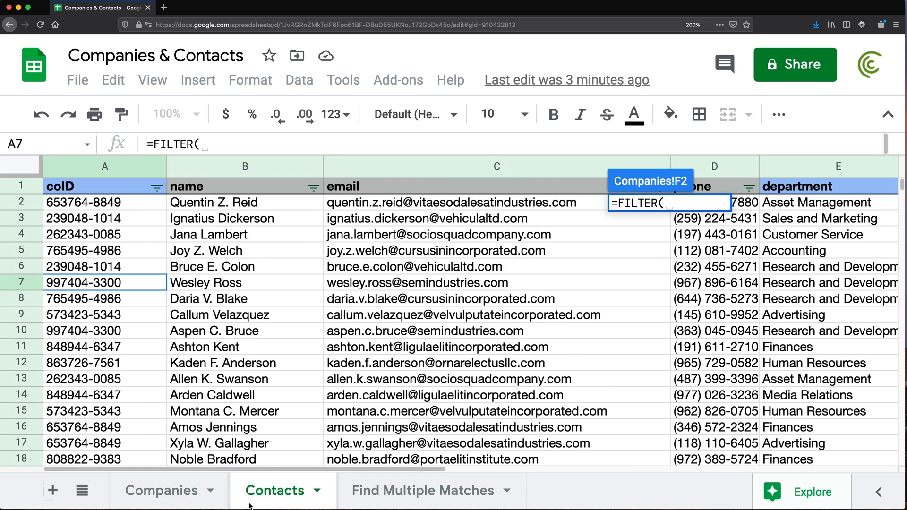
mouse_move(109, 223)
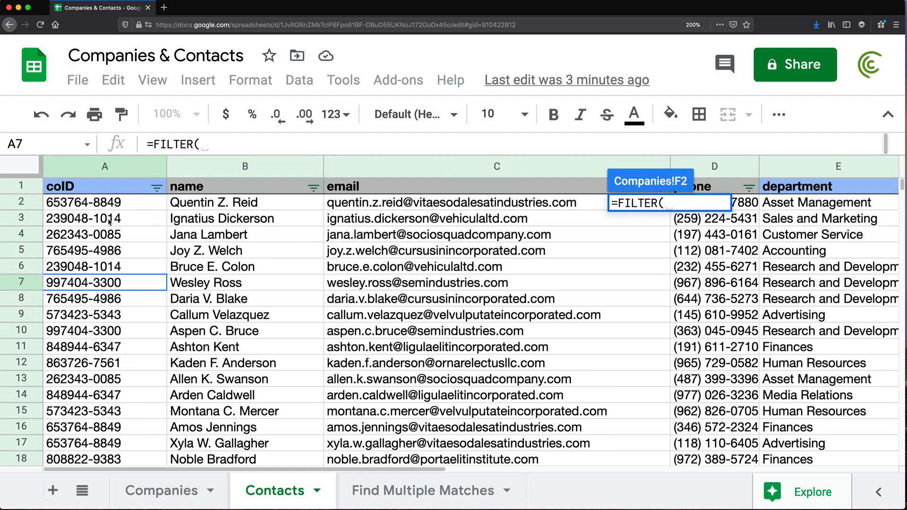
mouse_move(112, 297)
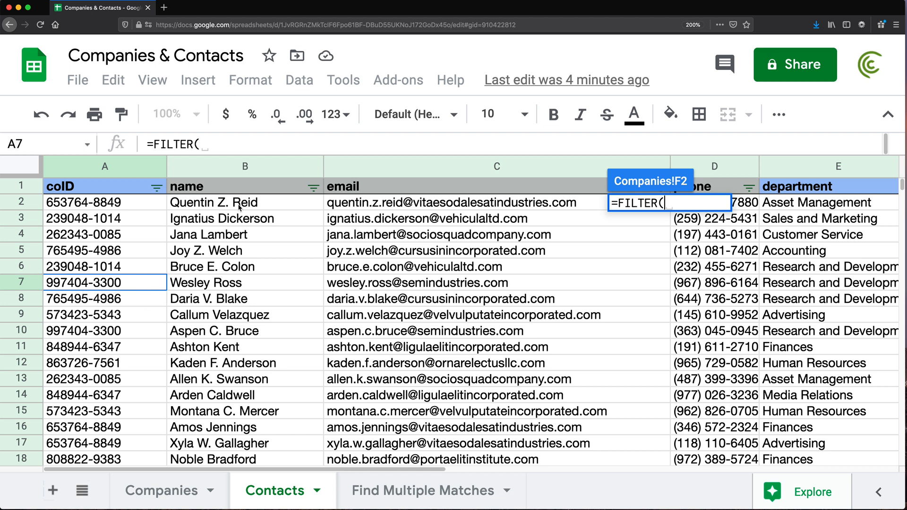
mouse_move(409, 194)
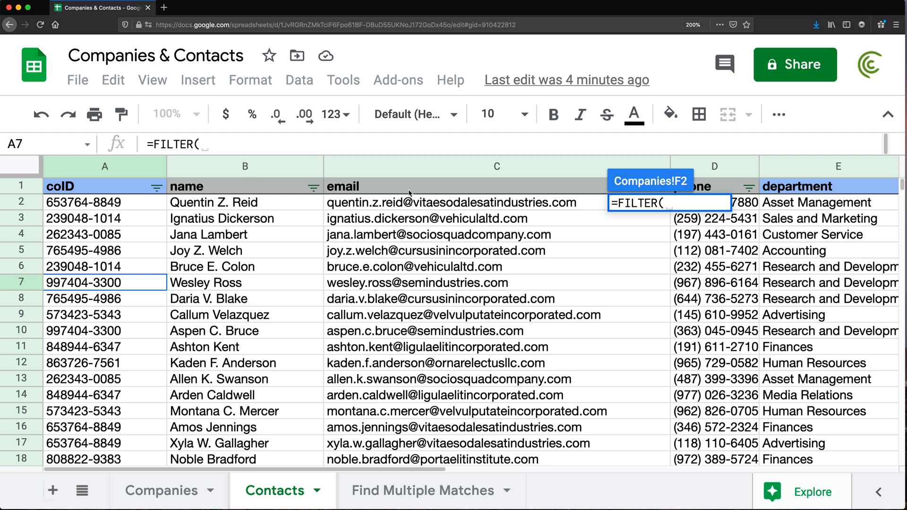
mouse_move(813, 346)
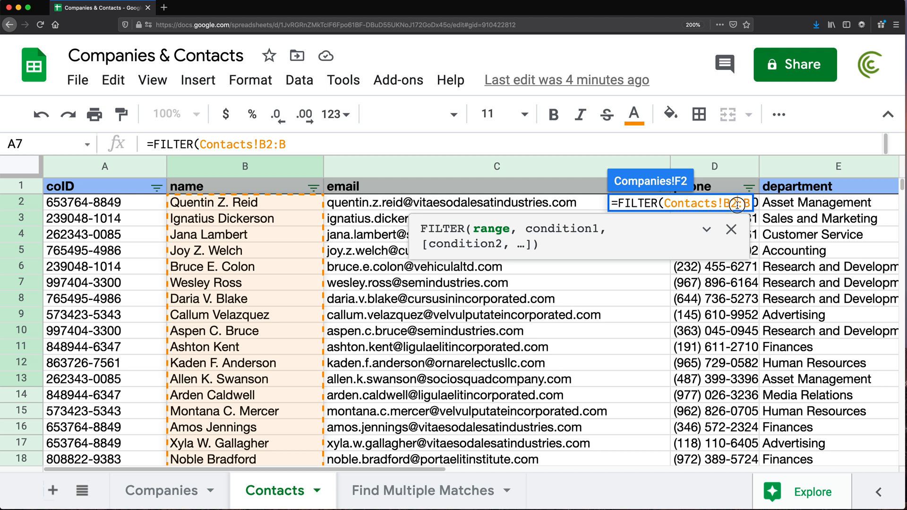
key("Backspace")
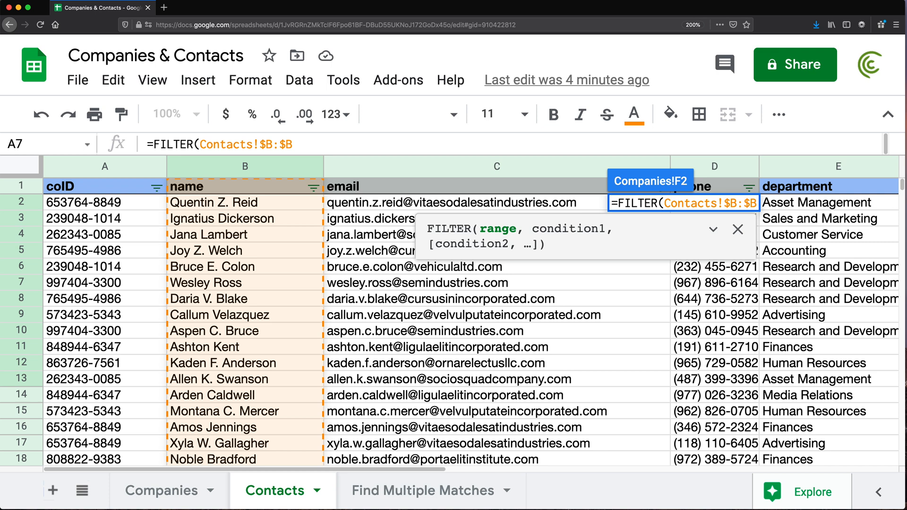
type(",")
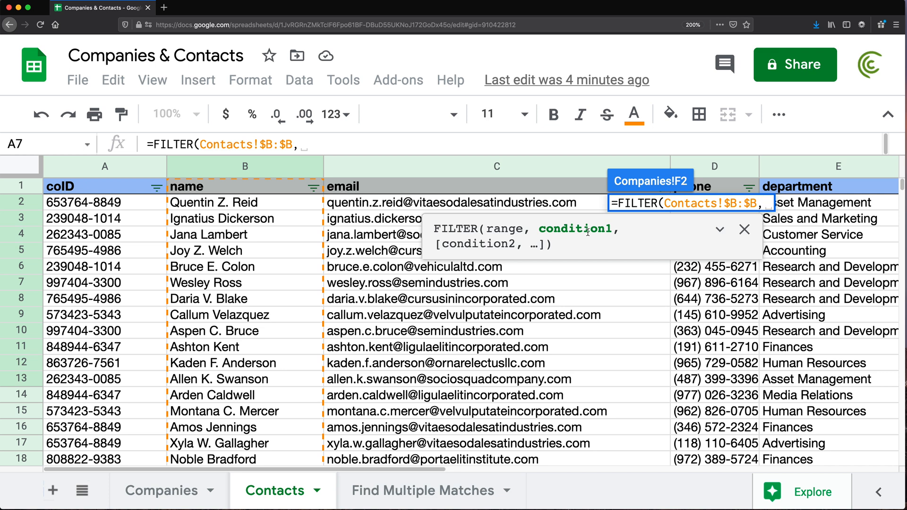
mouse_move(103, 170)
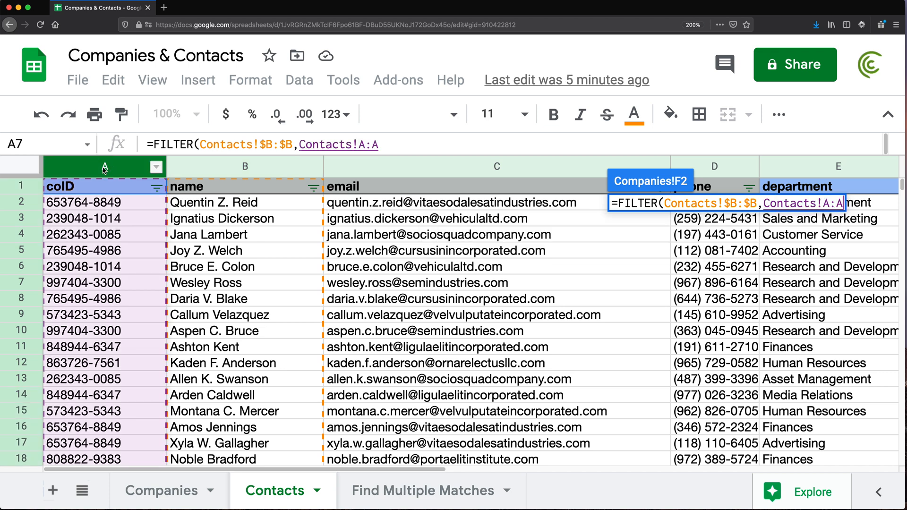
key("f4")
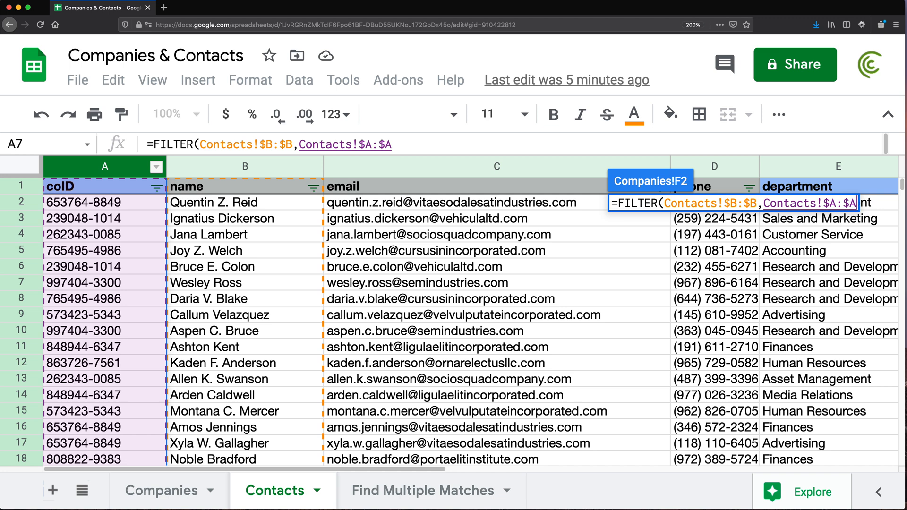
type("=")
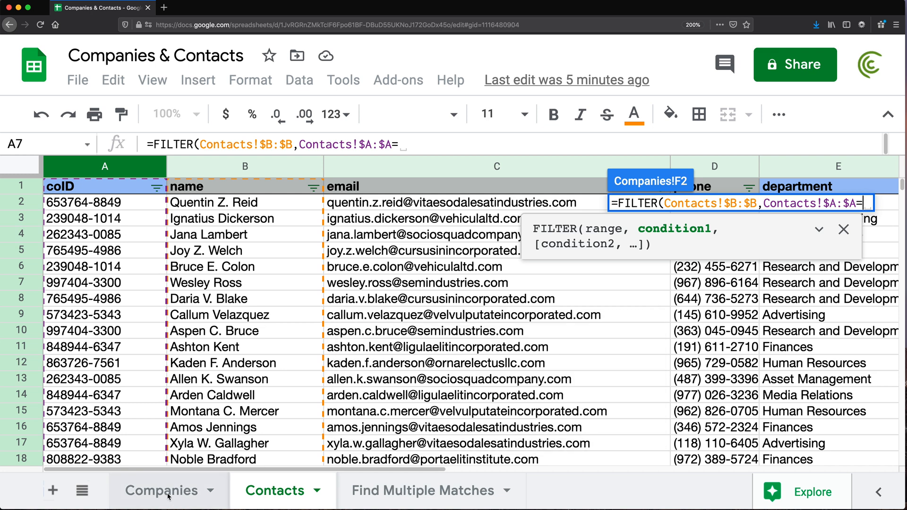
left_click(164, 490)
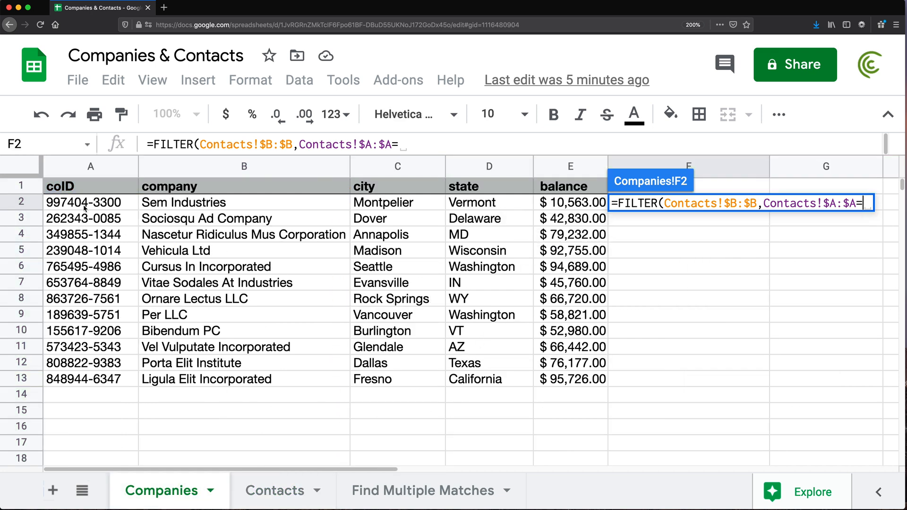
left_click(90, 202)
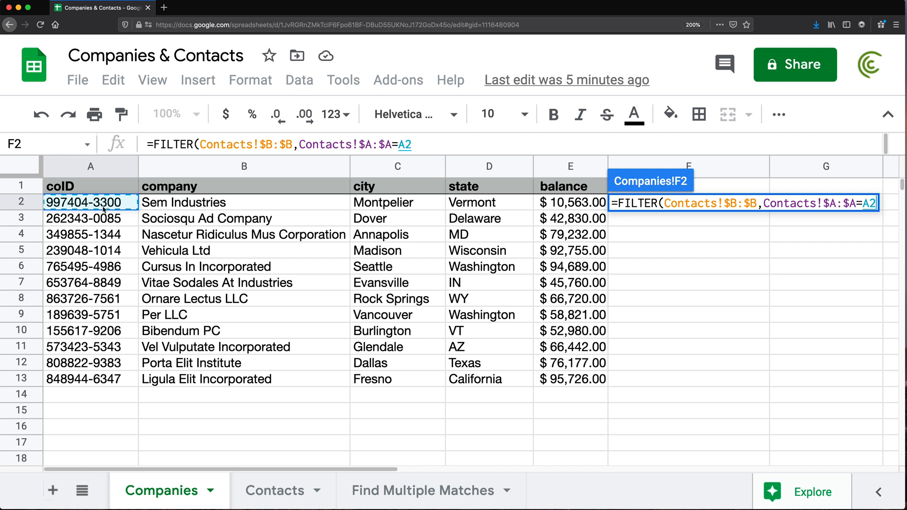
type(")")
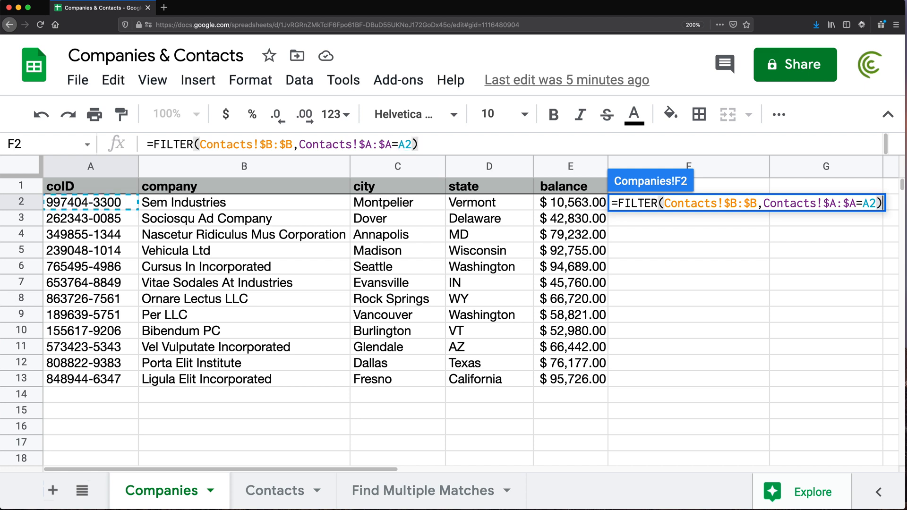
key("Return")
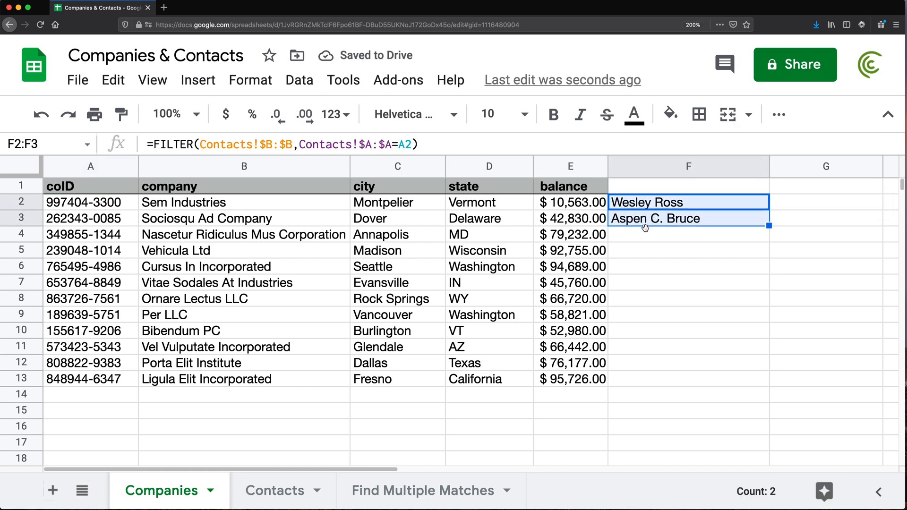
left_click(688, 218)
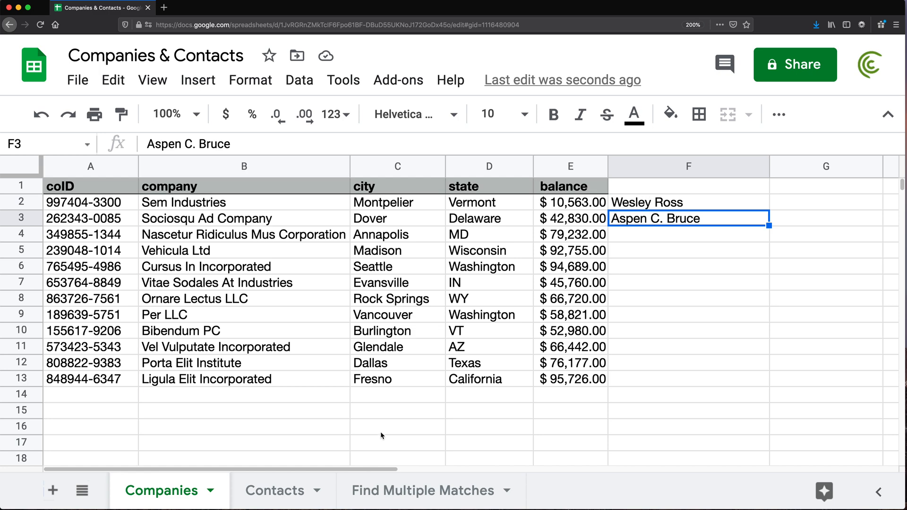
left_click(275, 491)
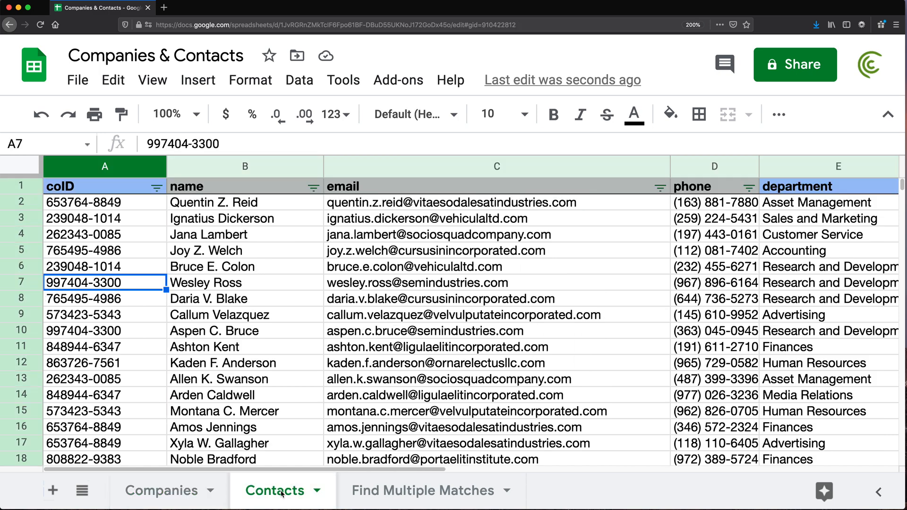
left_click(161, 491)
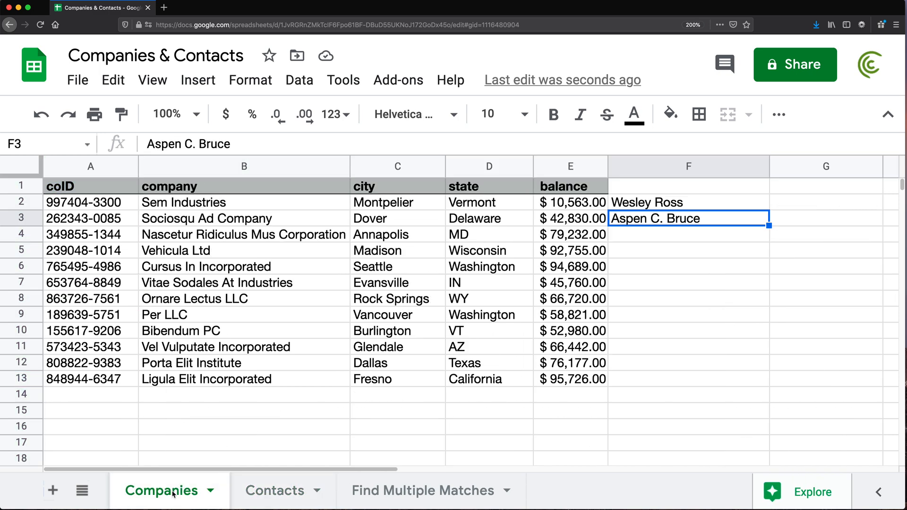
left_click(91, 203)
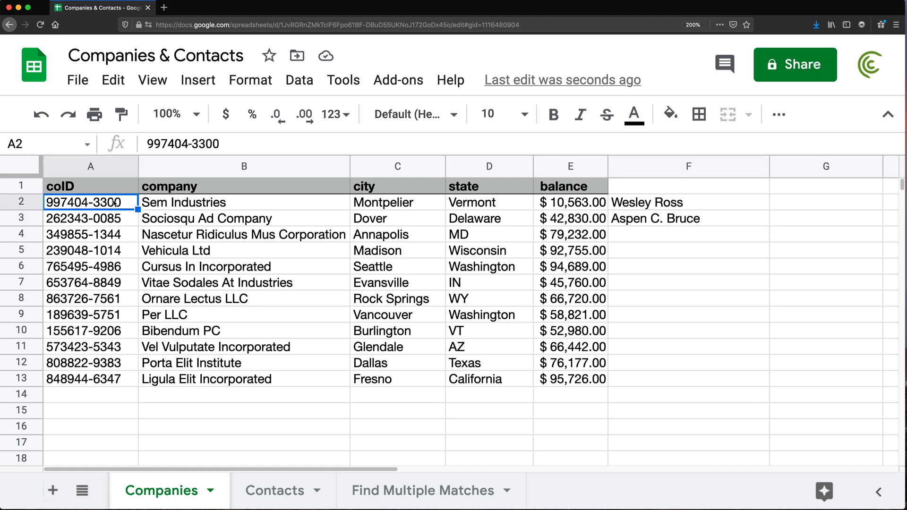
left_click(275, 491)
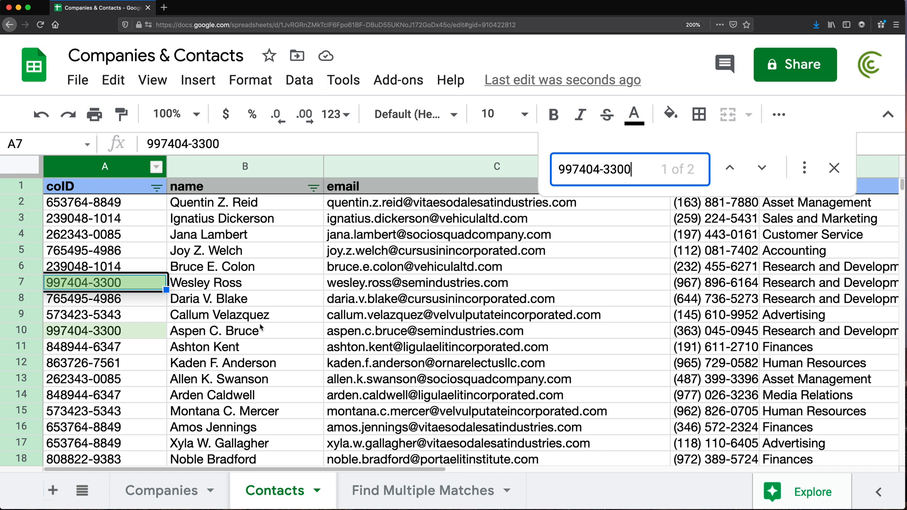
mouse_move(202, 306)
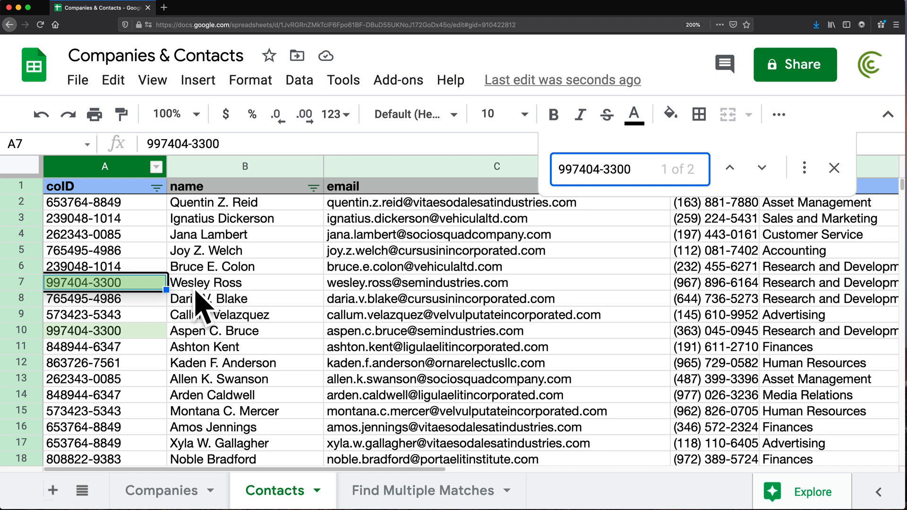
mouse_move(228, 391)
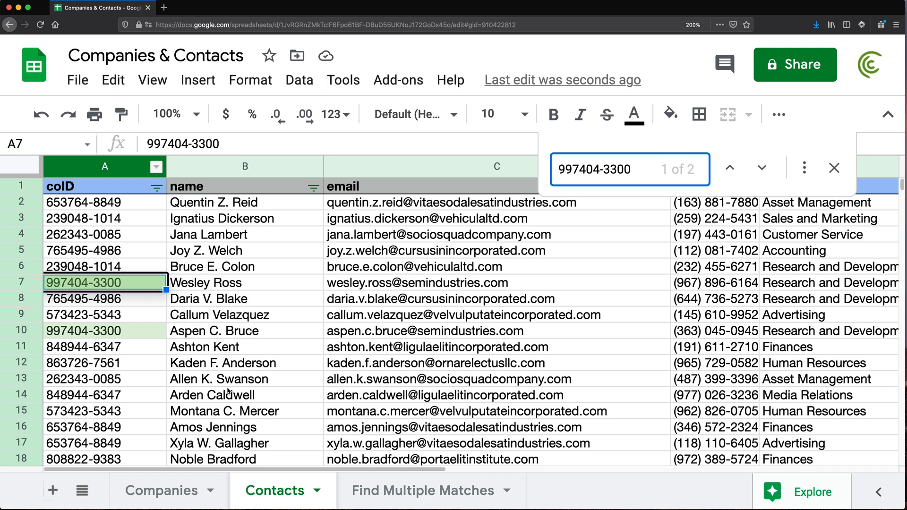
left_click(161, 490)
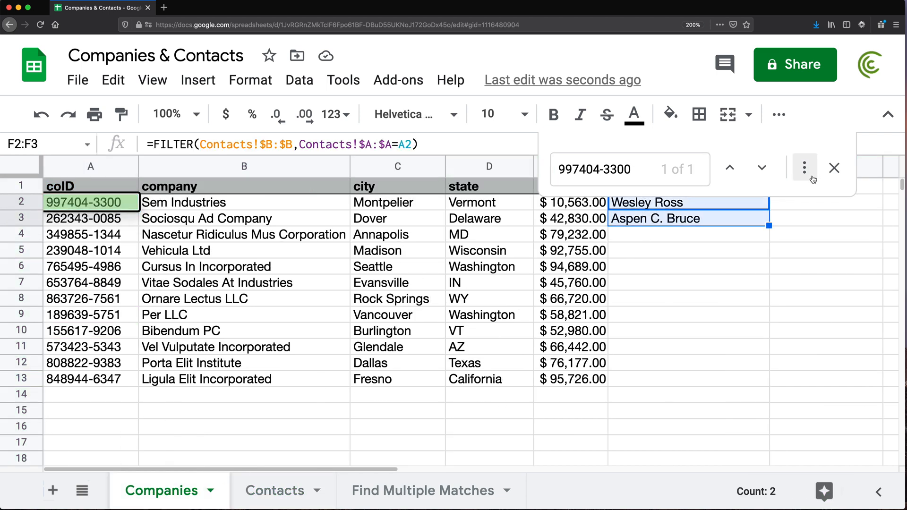
left_click(834, 169)
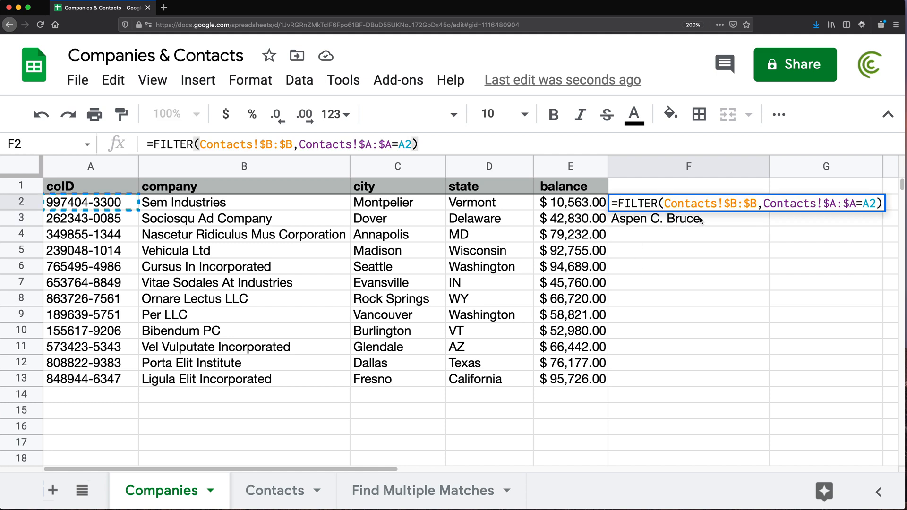
type("IND")
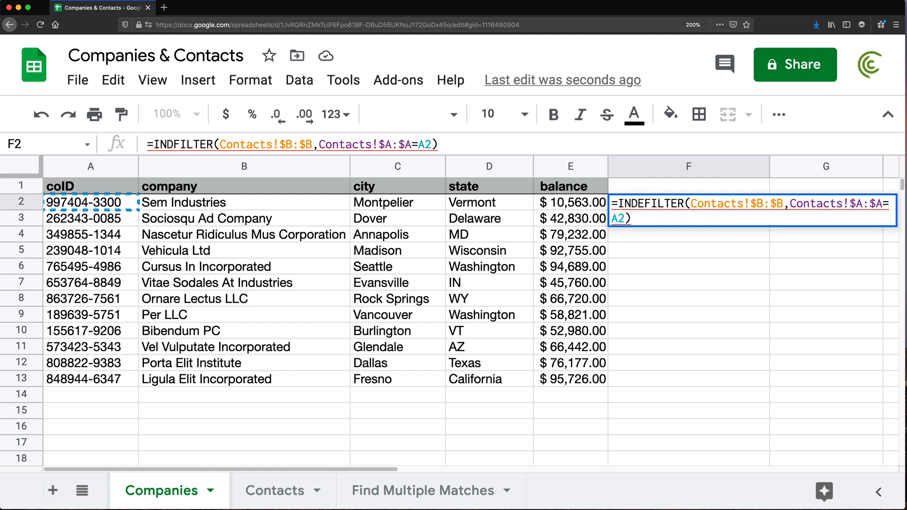
type("EX(")
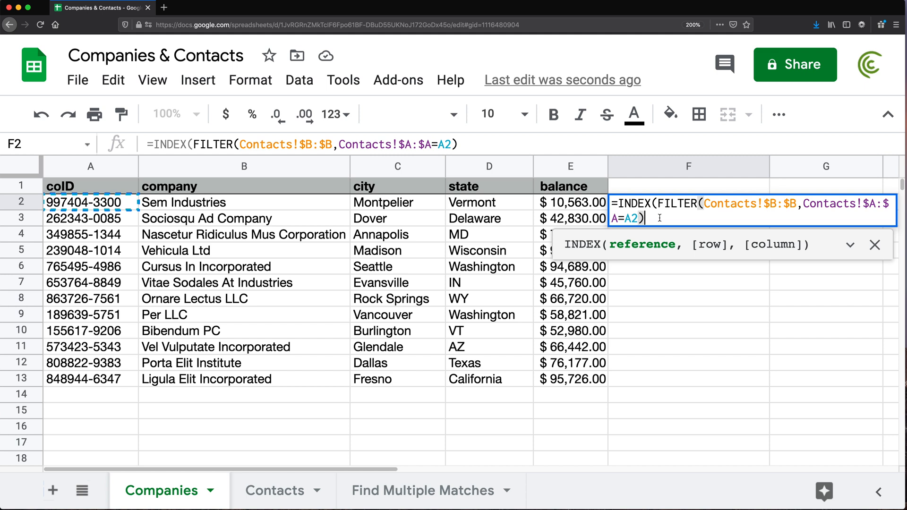
type(",")
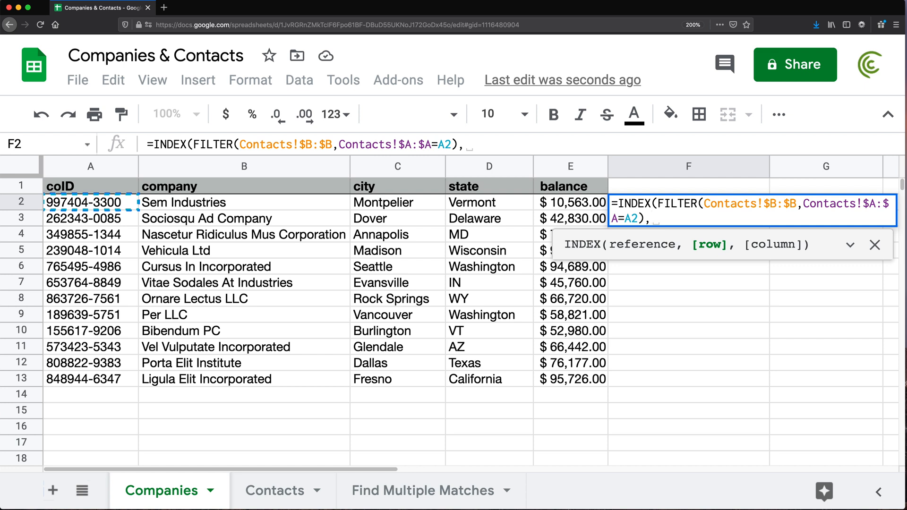
type("2)")
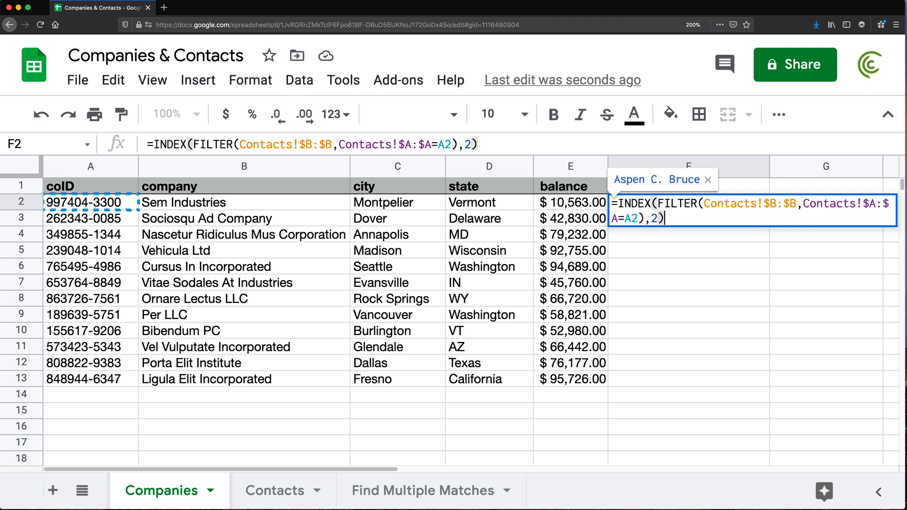
key("Return")
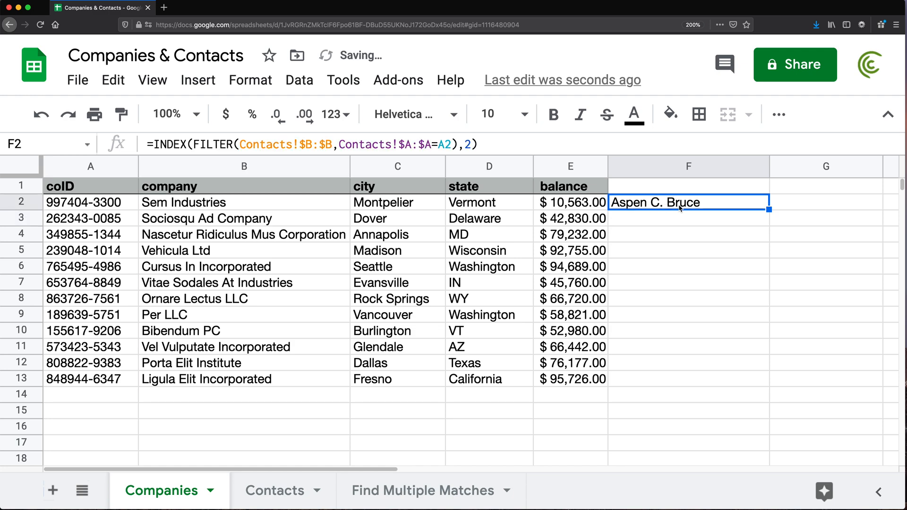
left_click(275, 490)
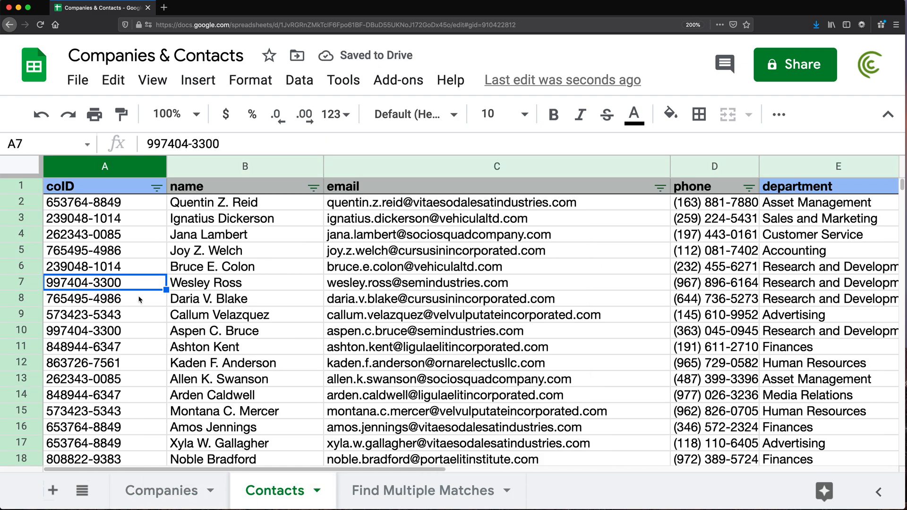
left_click(244, 330)
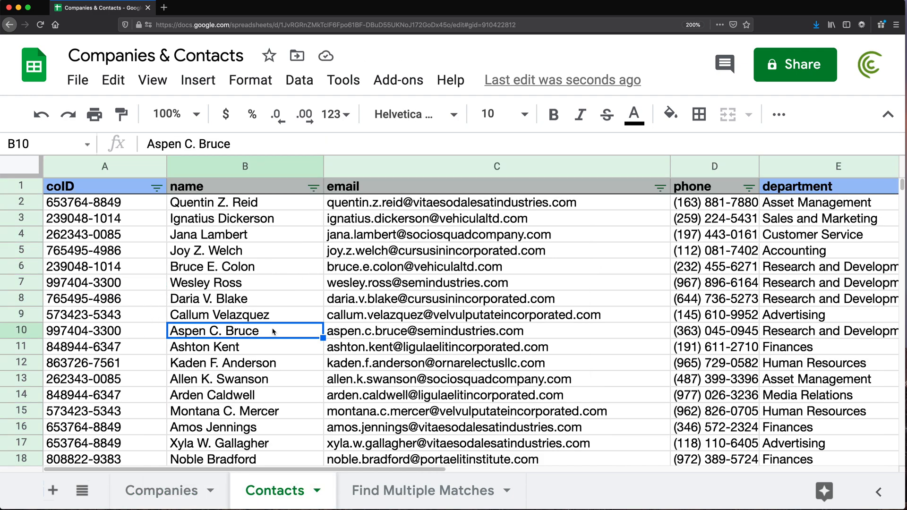
left_click(161, 490)
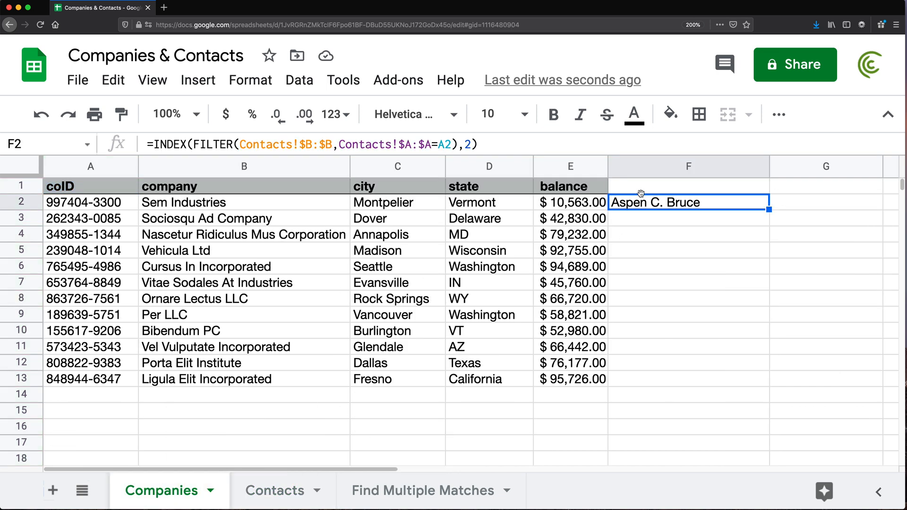
double_click(688, 202)
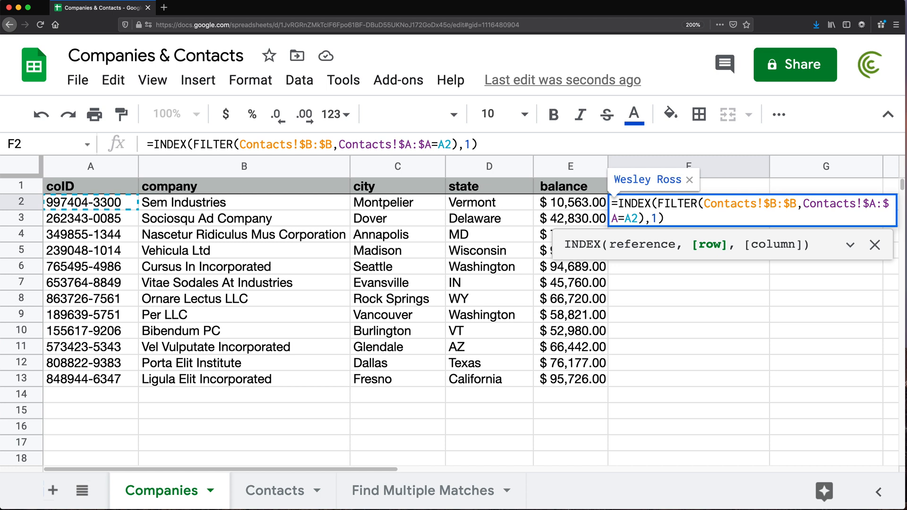
Step: Change the INDEX argument to 3 and fill F2 down to F13, giving third contacts or #REF! errors
key("Return")
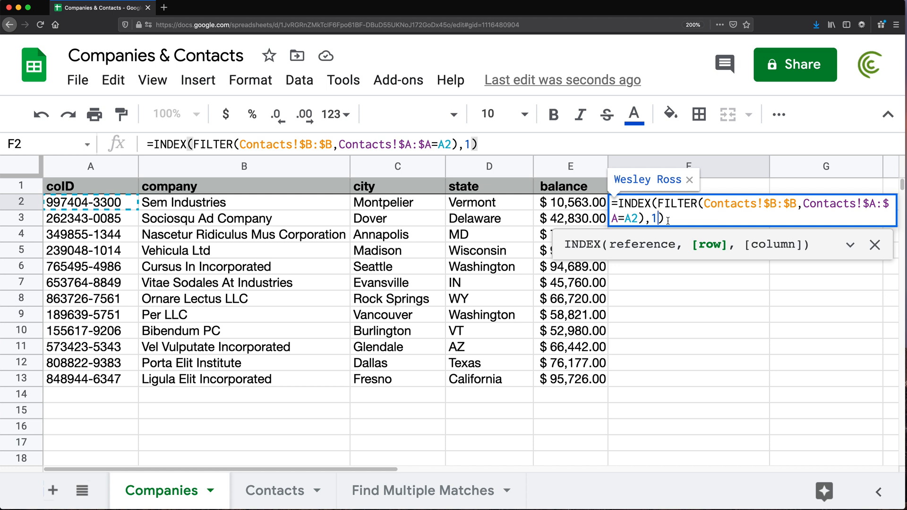
key("Return")
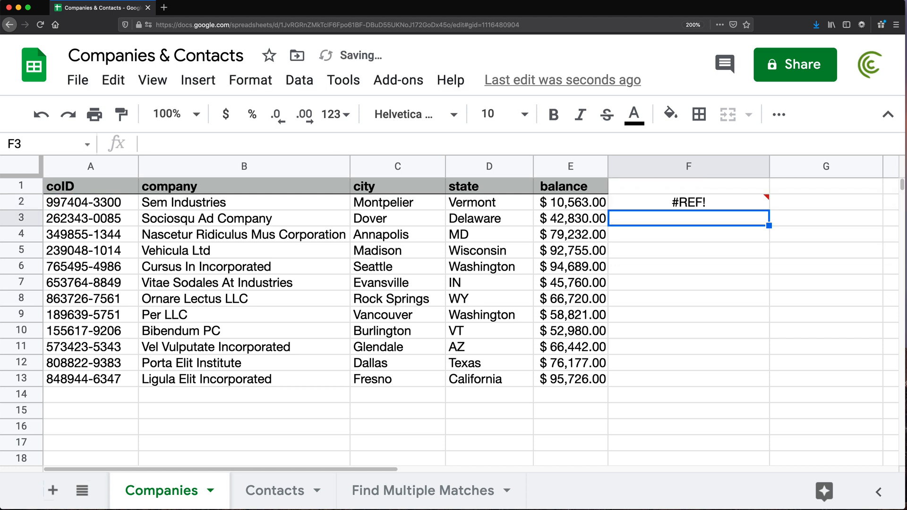
left_click(687, 202)
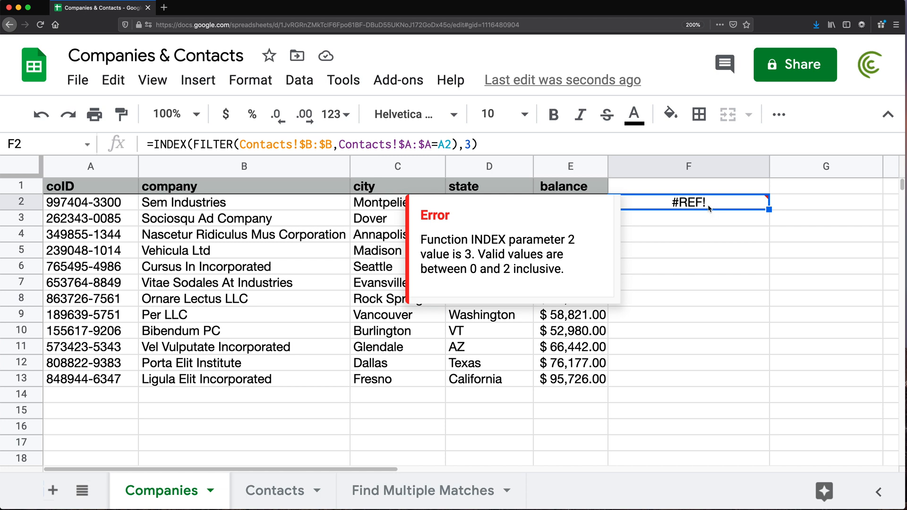
mouse_move(769, 220)
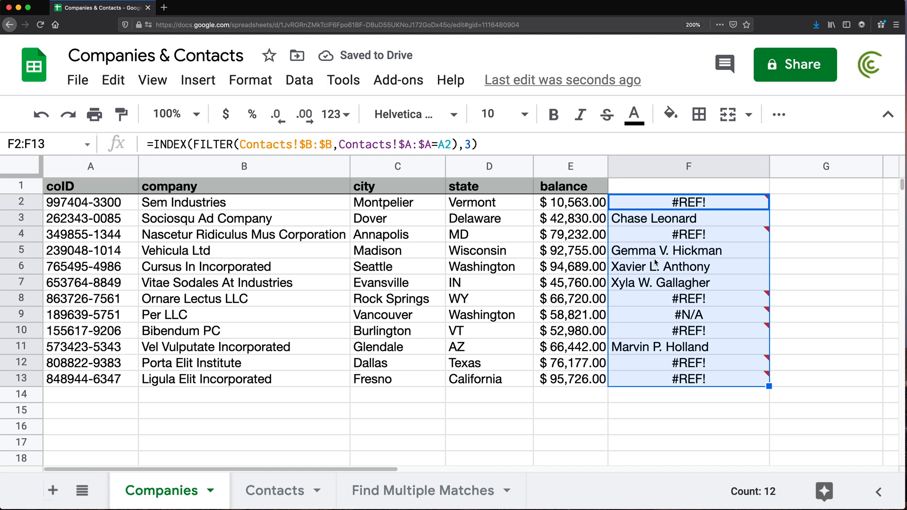
left_click(90, 218)
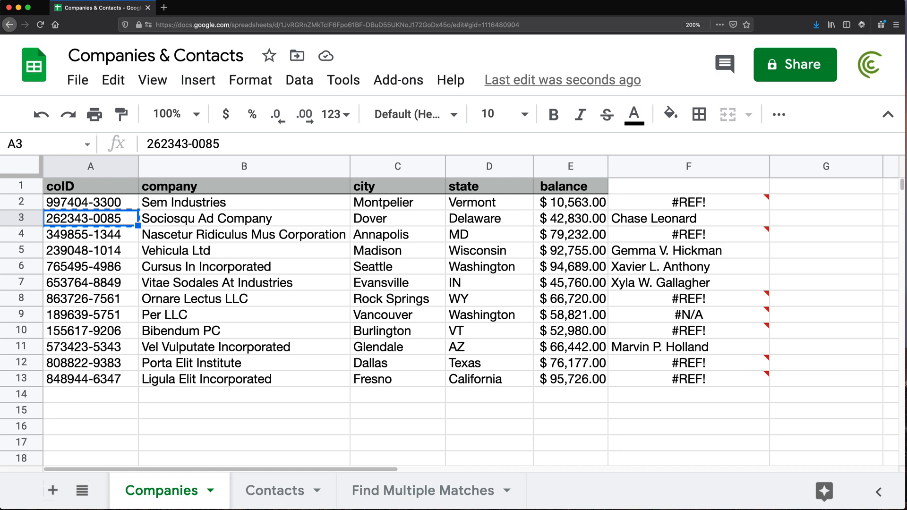
left_click(275, 490)
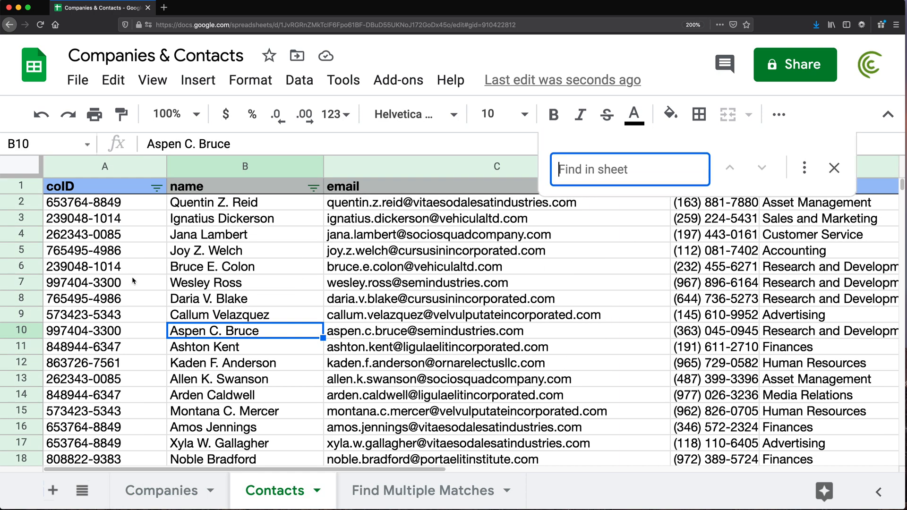
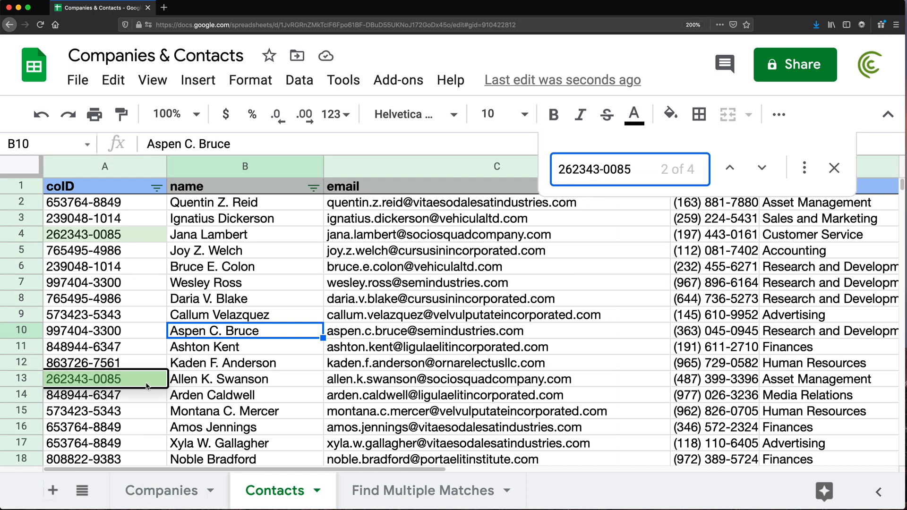
scroll("down", 3)
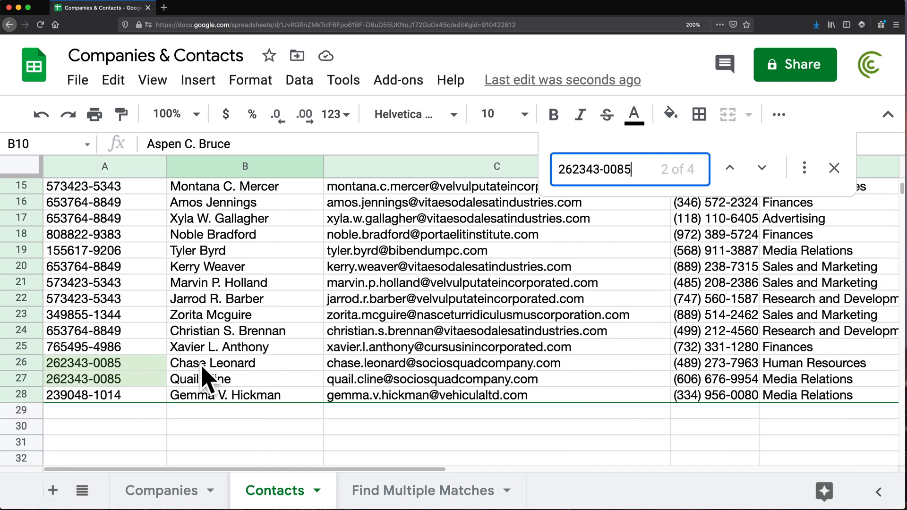
left_click(162, 490)
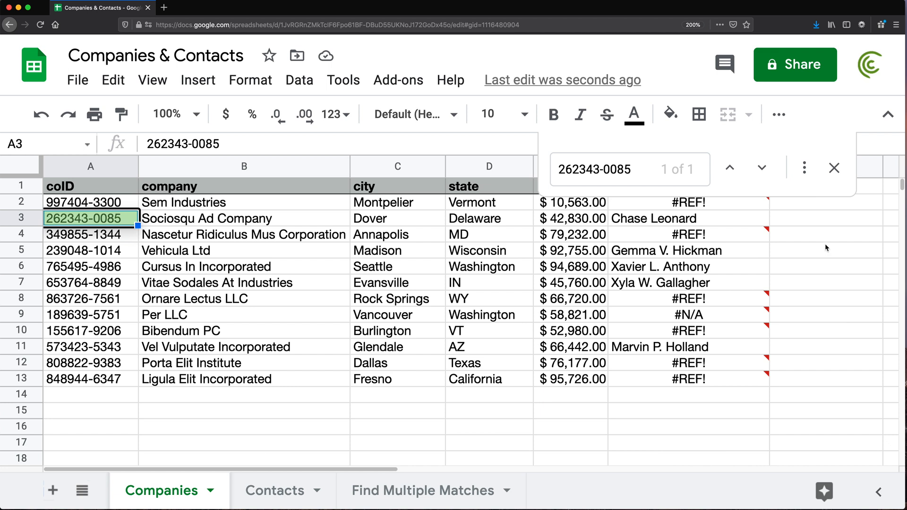
left_click(834, 168)
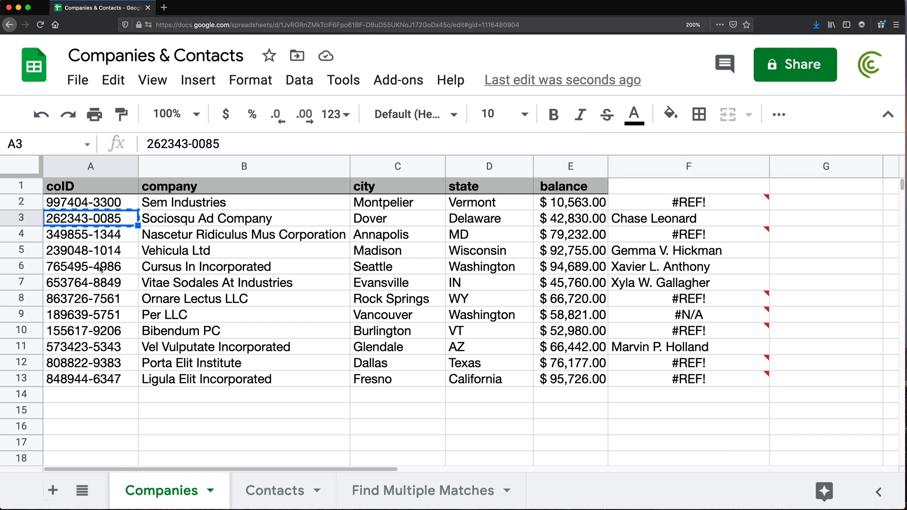
left_click(91, 347)
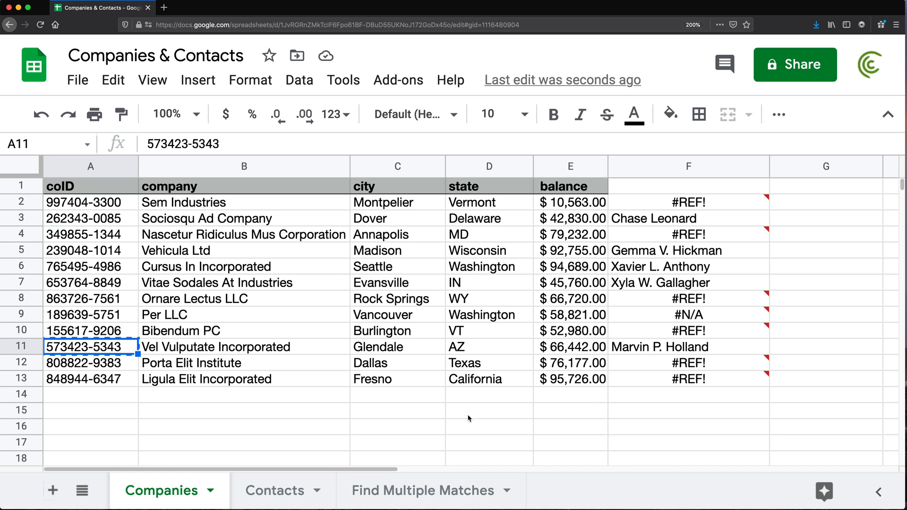
left_click(276, 491)
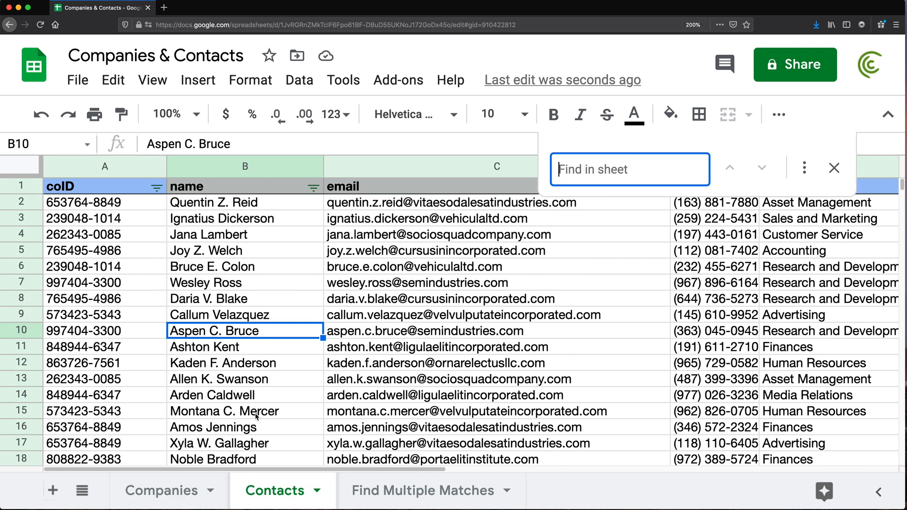
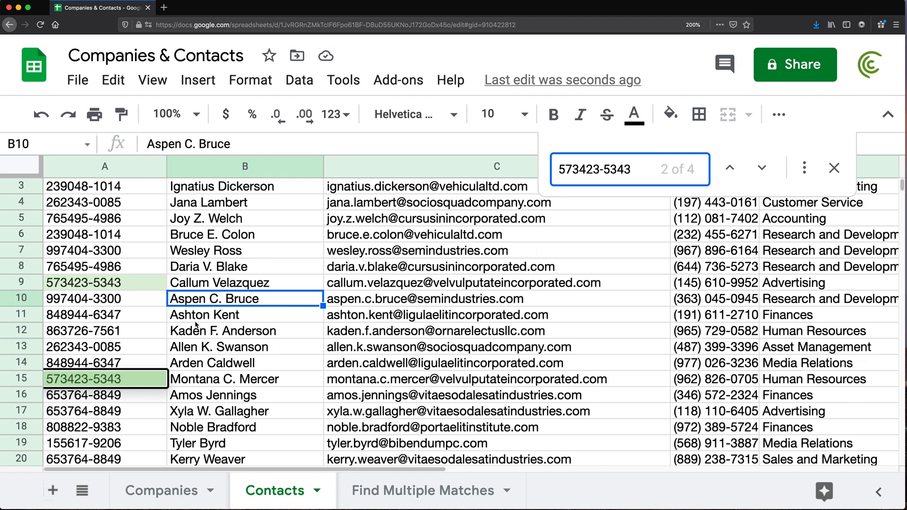
scroll("down", 3)
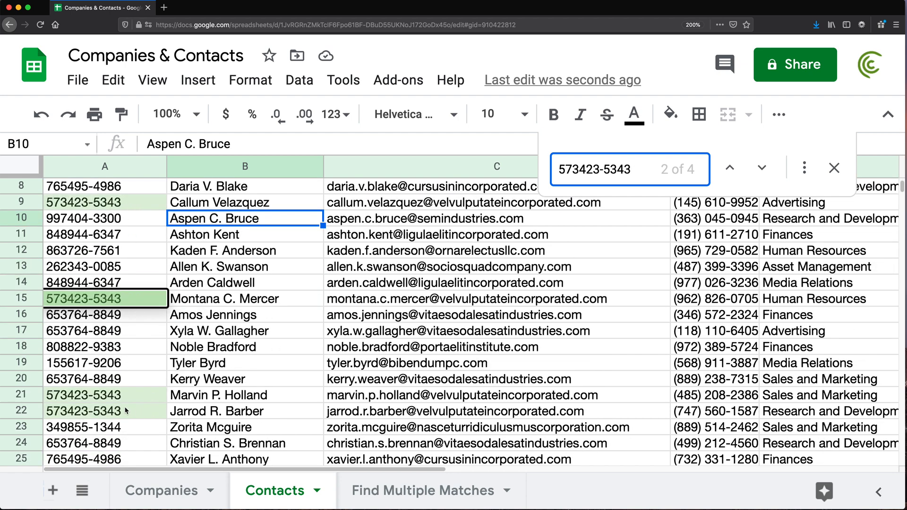
scroll("up", 3)
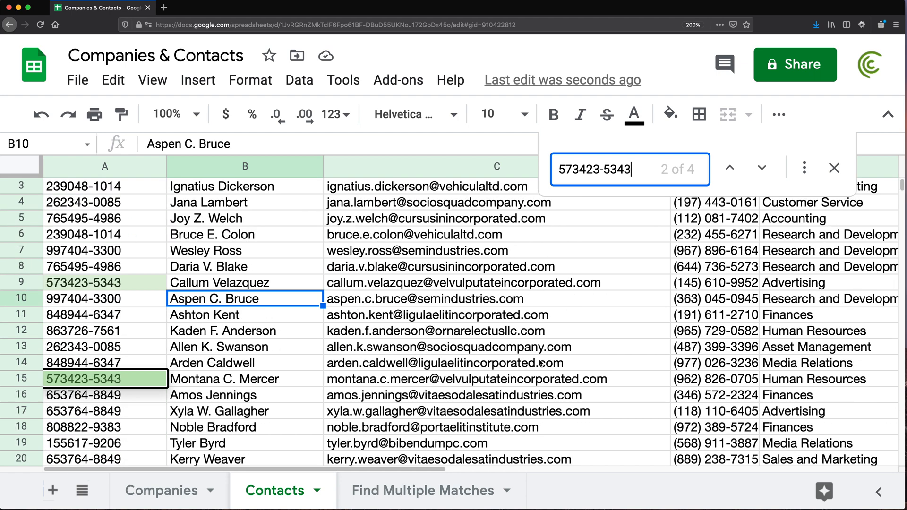
left_click(833, 168)
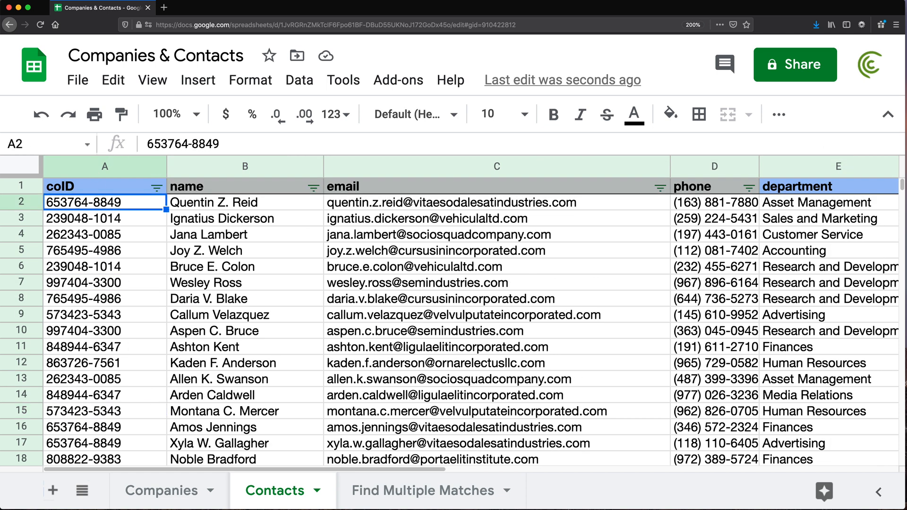
left_click(162, 490)
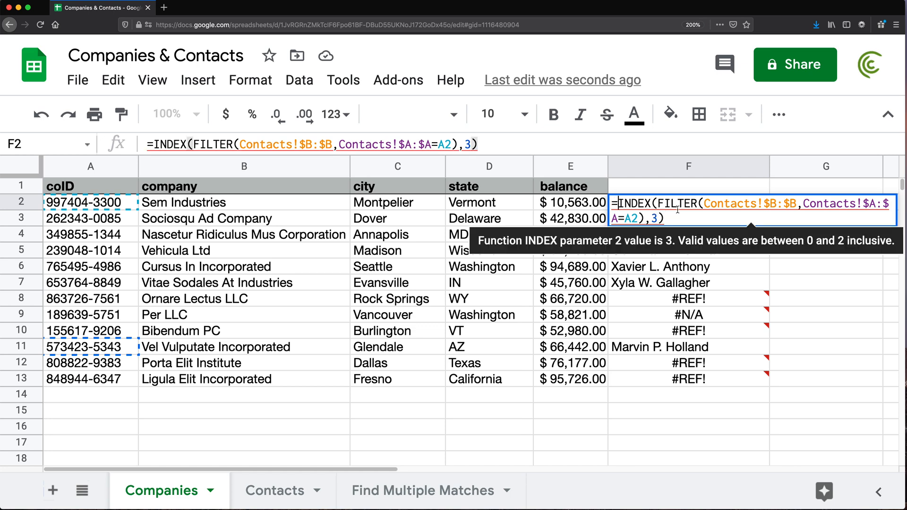
Step: Wrap the formula in IFERROR with index 2 and fill down to F13, showing second contacts or blanks
type("IFERROR(")
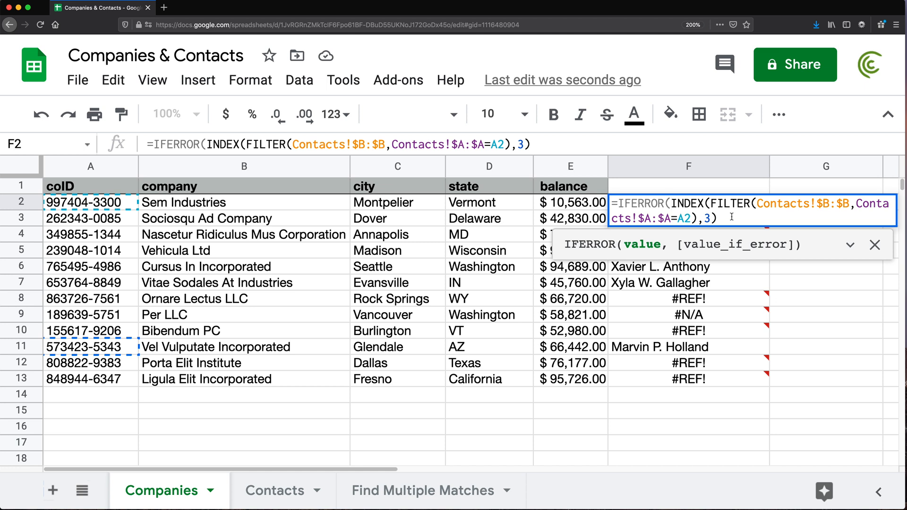
type(")")
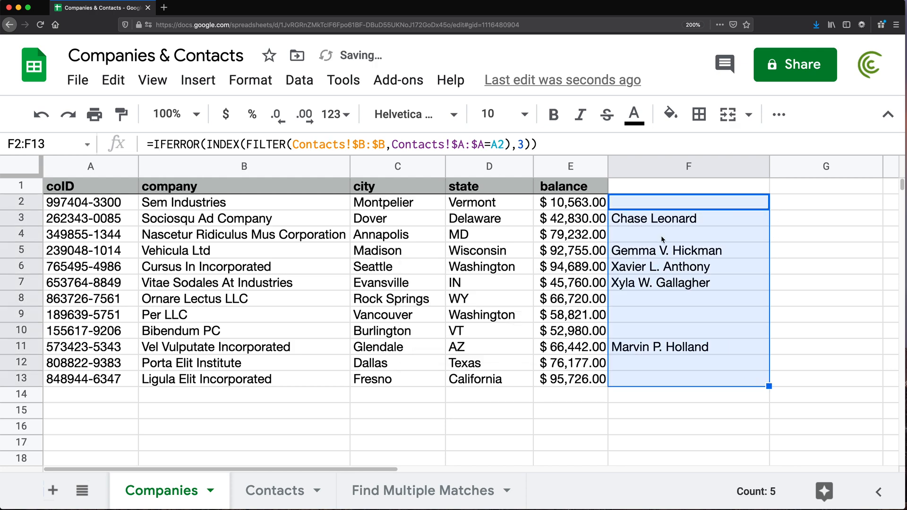
left_click(641, 202)
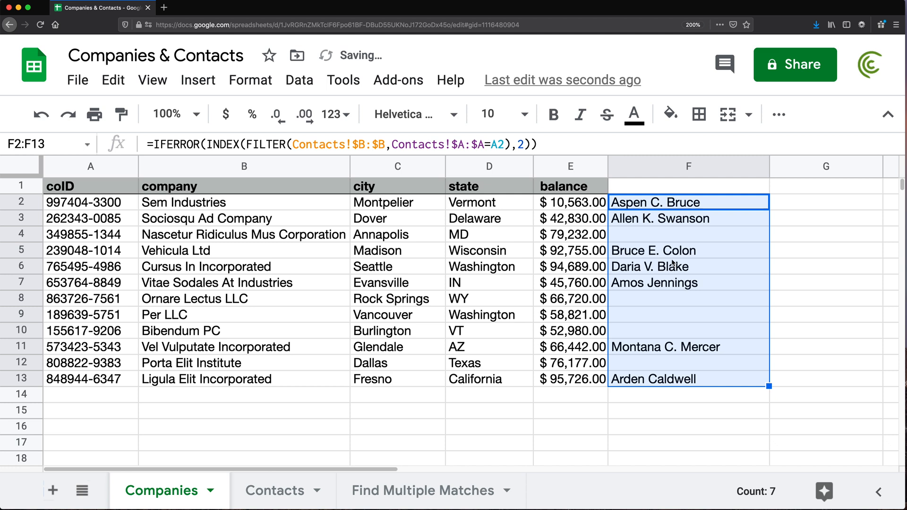
left_click(686, 234)
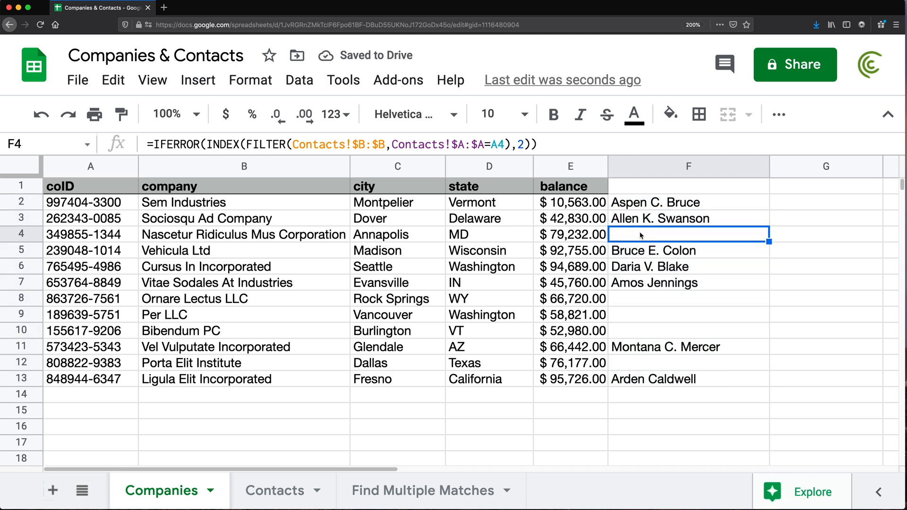
mouse_move(644, 208)
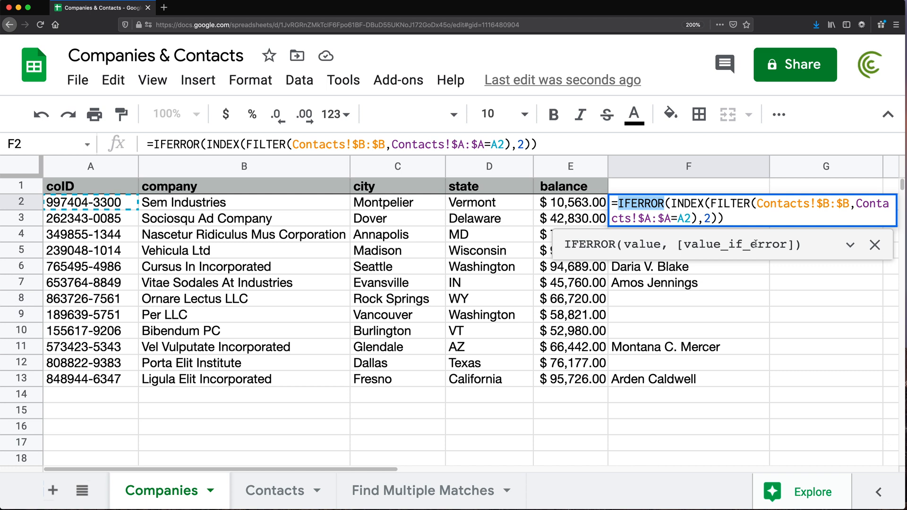
mouse_move(821, 254)
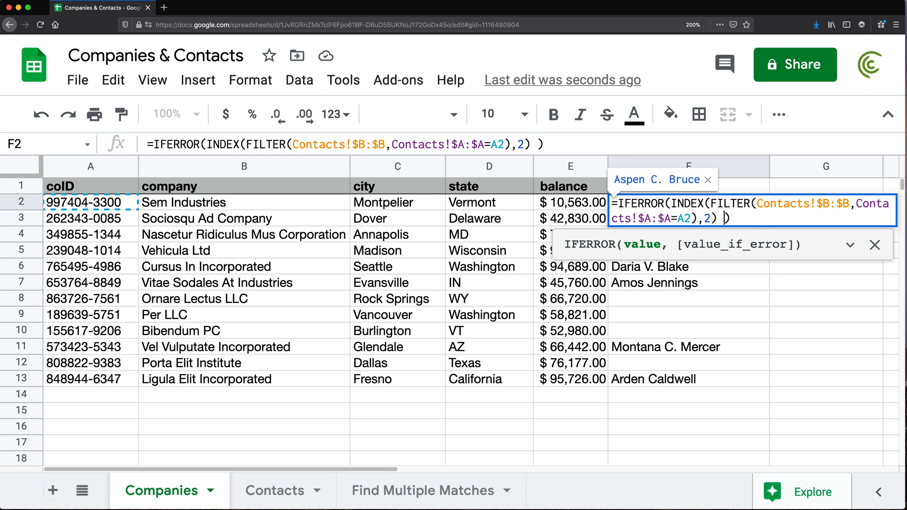
Step: Add an explicit "" fallback to IFERROR, fill down F2:F13, and copy the finished F2 formula
type(",")
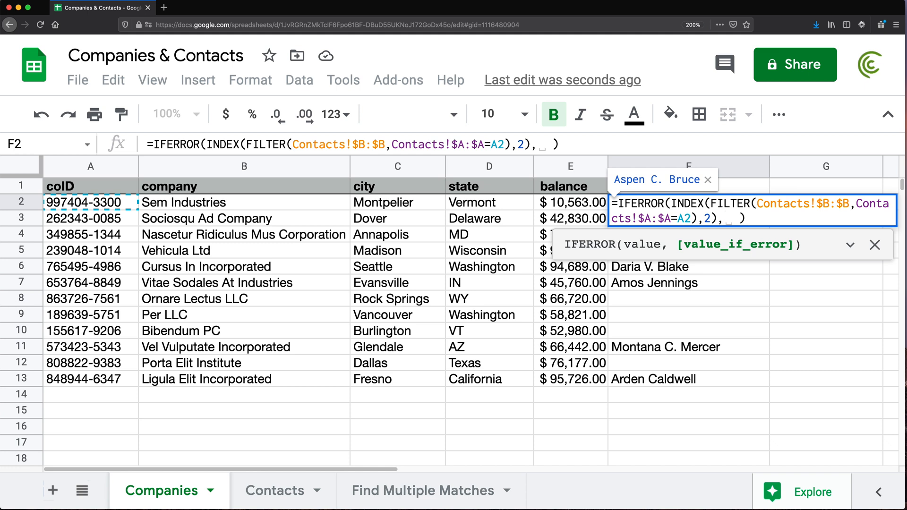
type("\"\"")
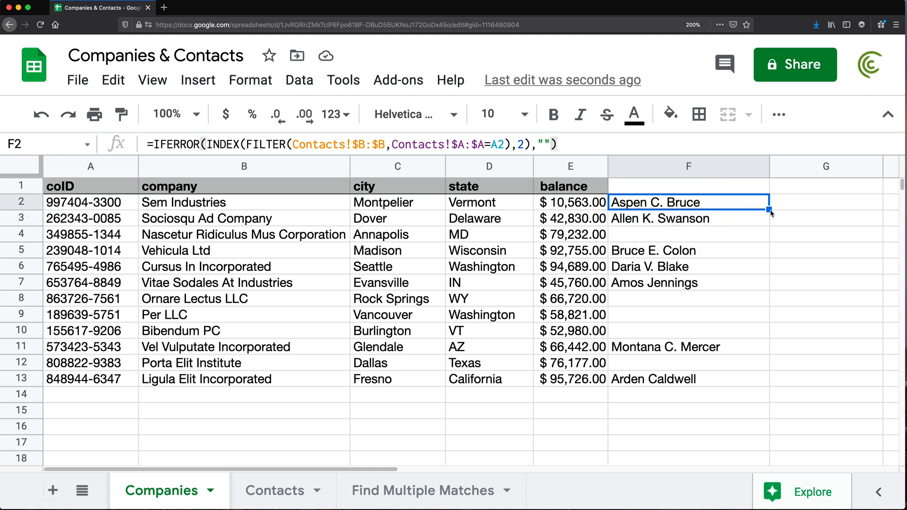
mouse_move(745, 217)
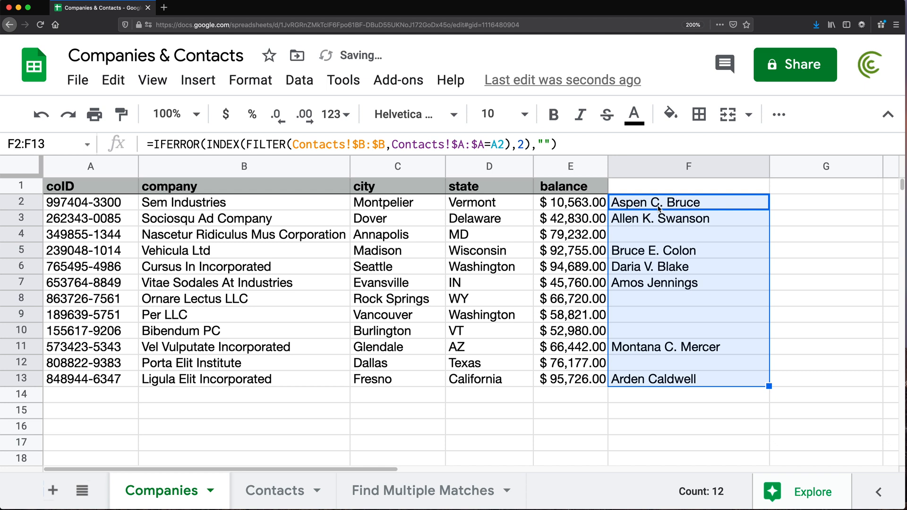
double_click(688, 202)
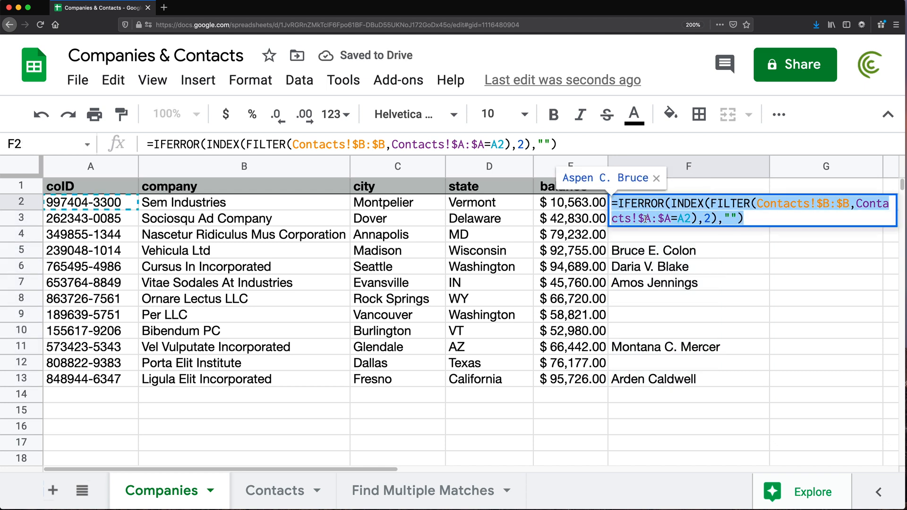
key("Return")
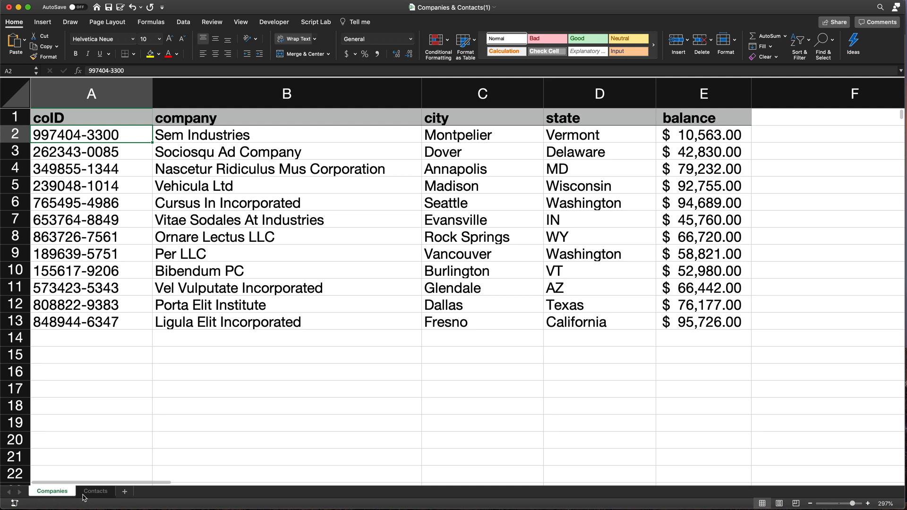
mouse_move(768, 136)
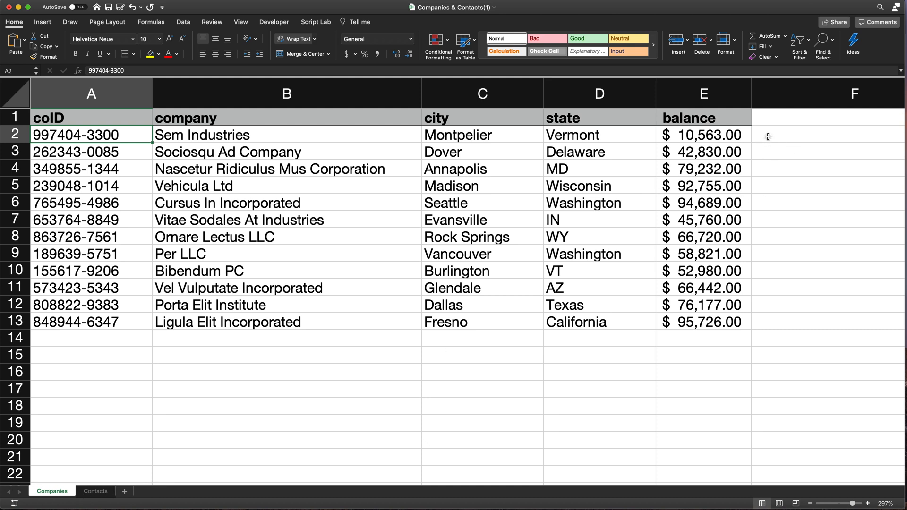
Step: Enter the IFERROR(INDEX(FILTER(...),2),"") formula in Excel's F2, switch the index to 3 and fill to F13
type("=IFERROR(INDEX(FILTER(Contacts!$B:$B,Contacts!$A:$A=A2),2),\"\")")
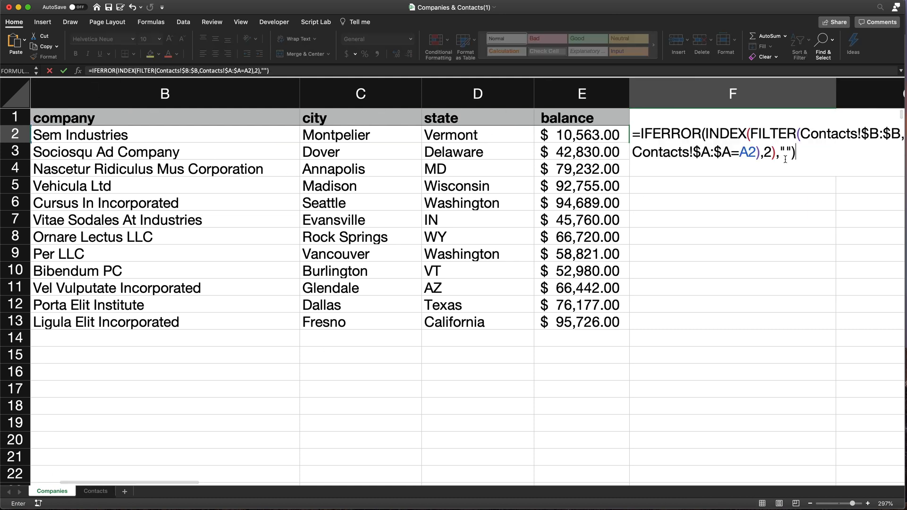
mouse_move(872, 460)
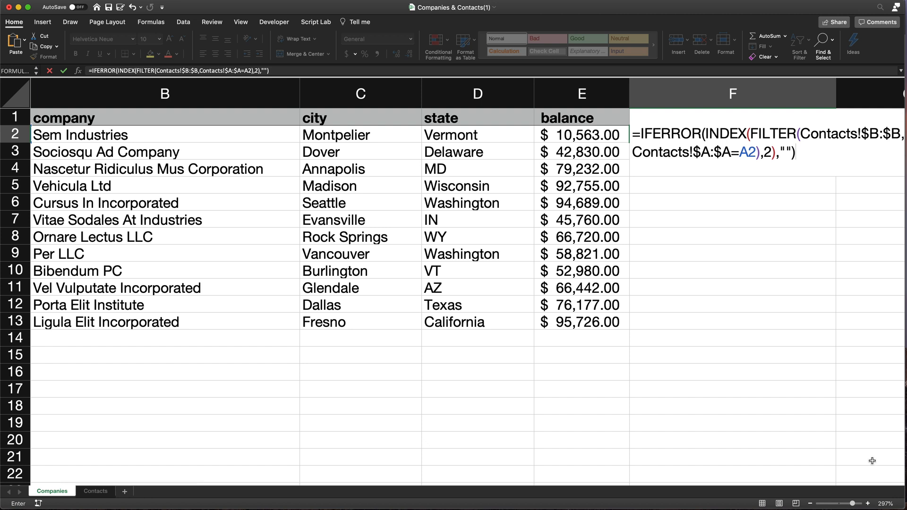
key("Return")
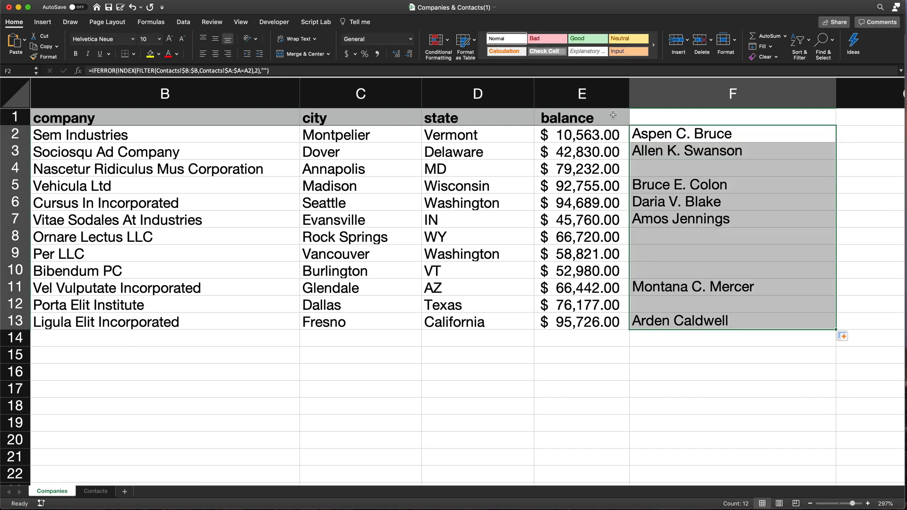
double_click(732, 133)
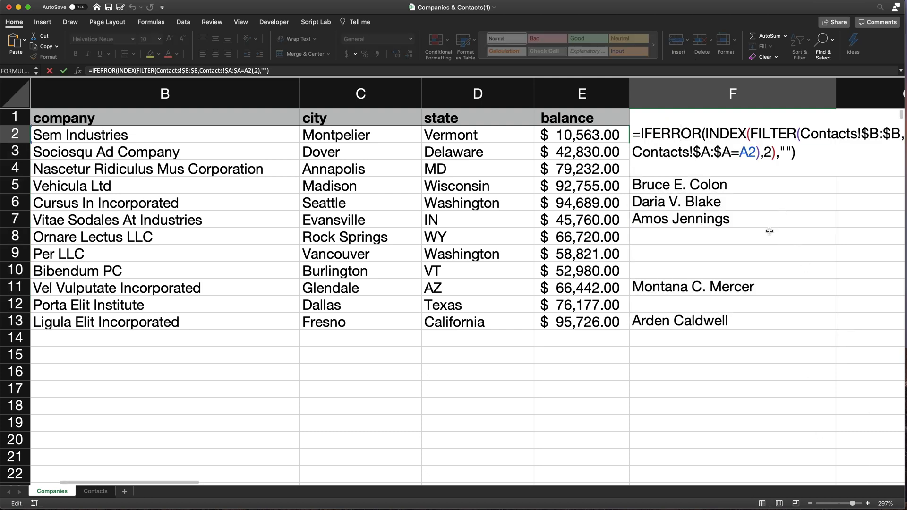
key("Return")
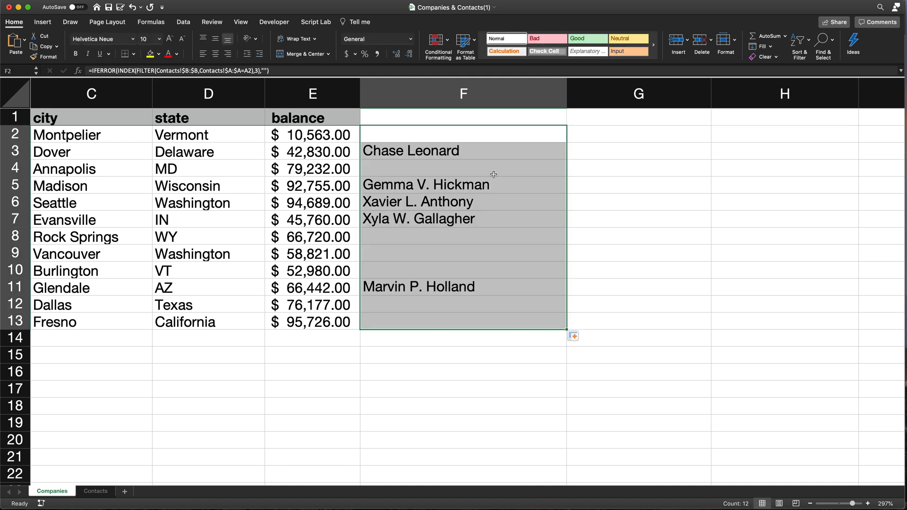
mouse_move(438, 140)
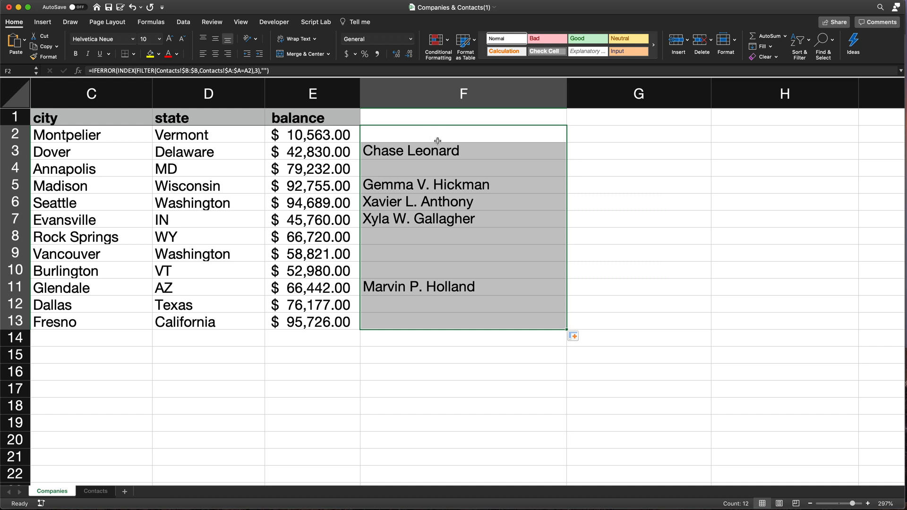
mouse_move(141, 508)
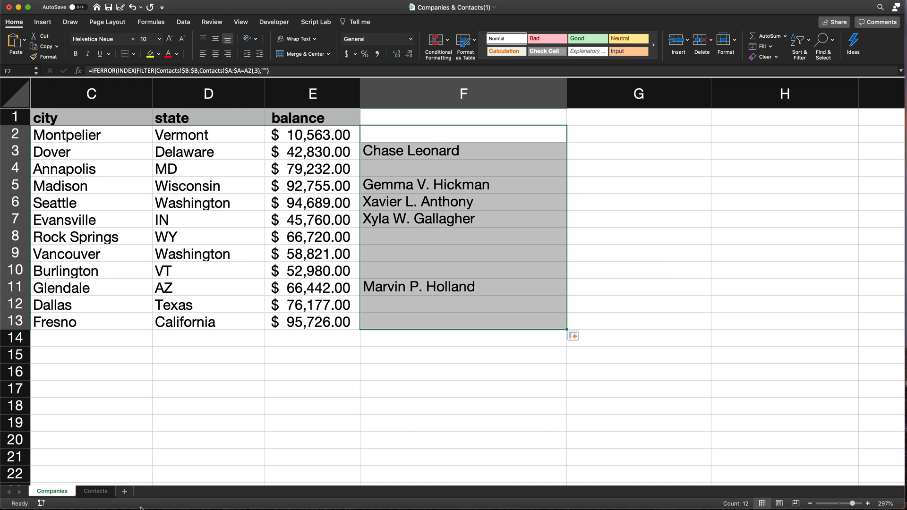